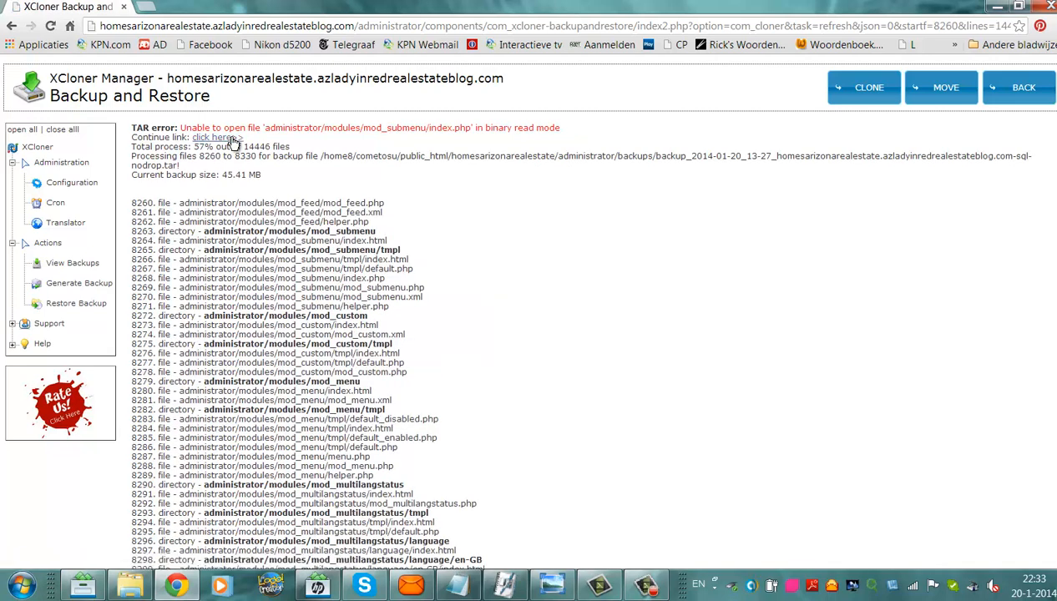
Close the Chrome window showing the XCloner backup progress.
click(215, 137)
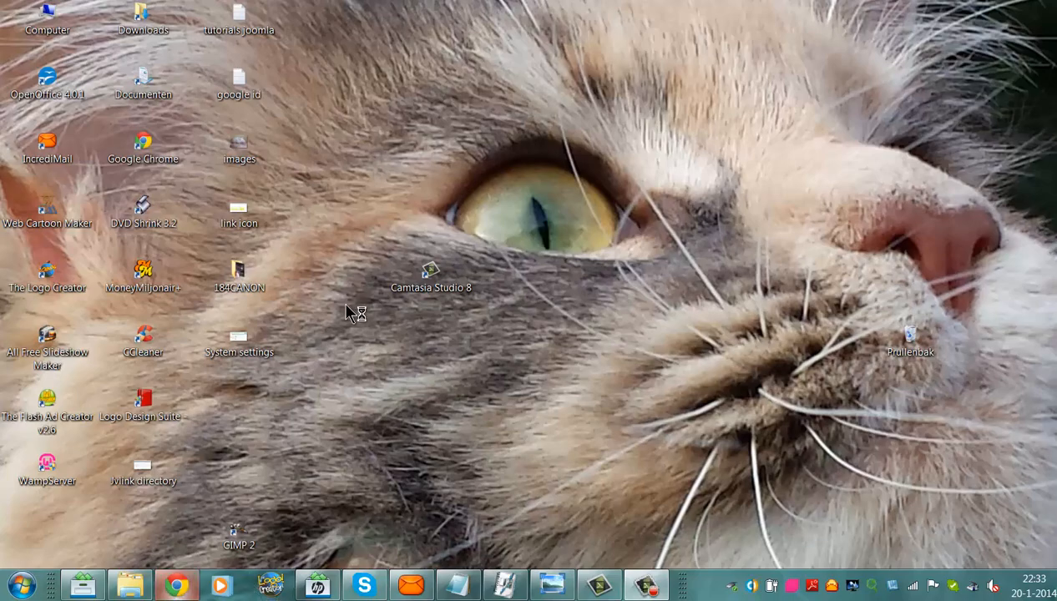
Launch a new Chrome window for the XCloner index2.php login address.
click(175, 584)
text(\hom)
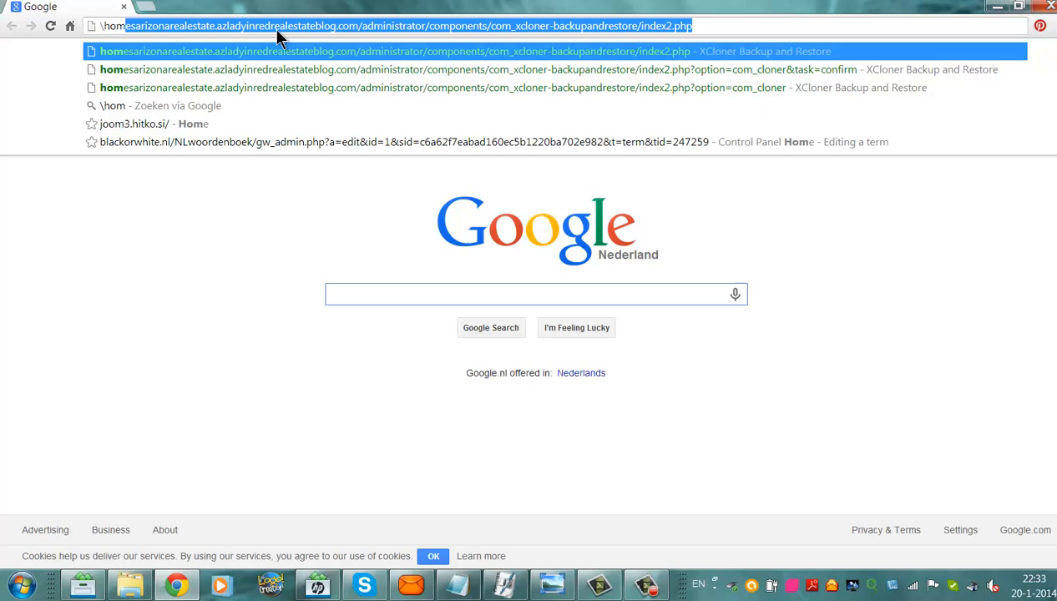
mouse_move(130, 20)
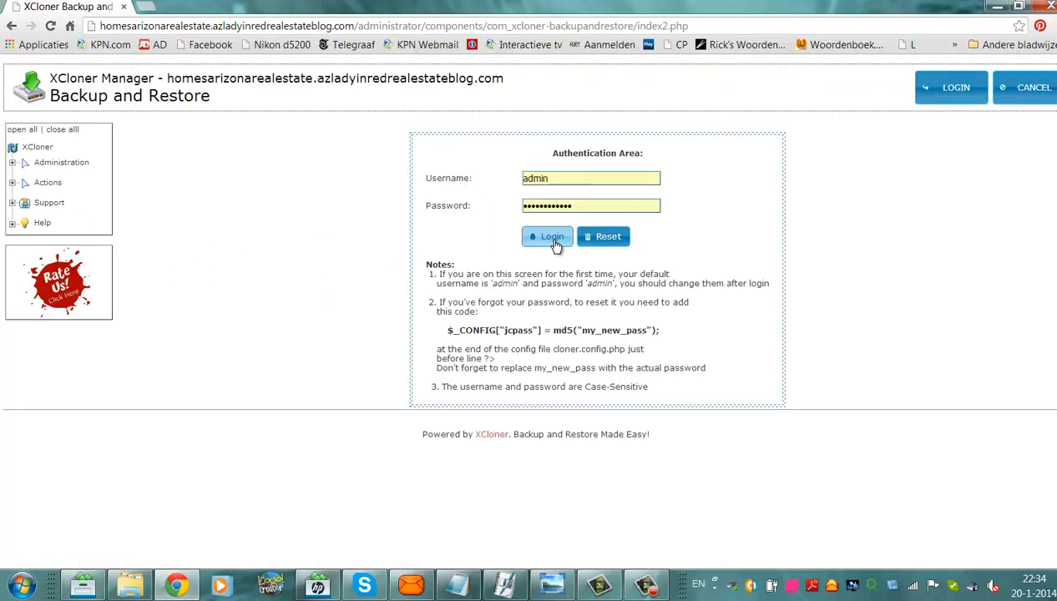
Log in to the XCloner backend and choose Administration > Configuration.
click(547, 237)
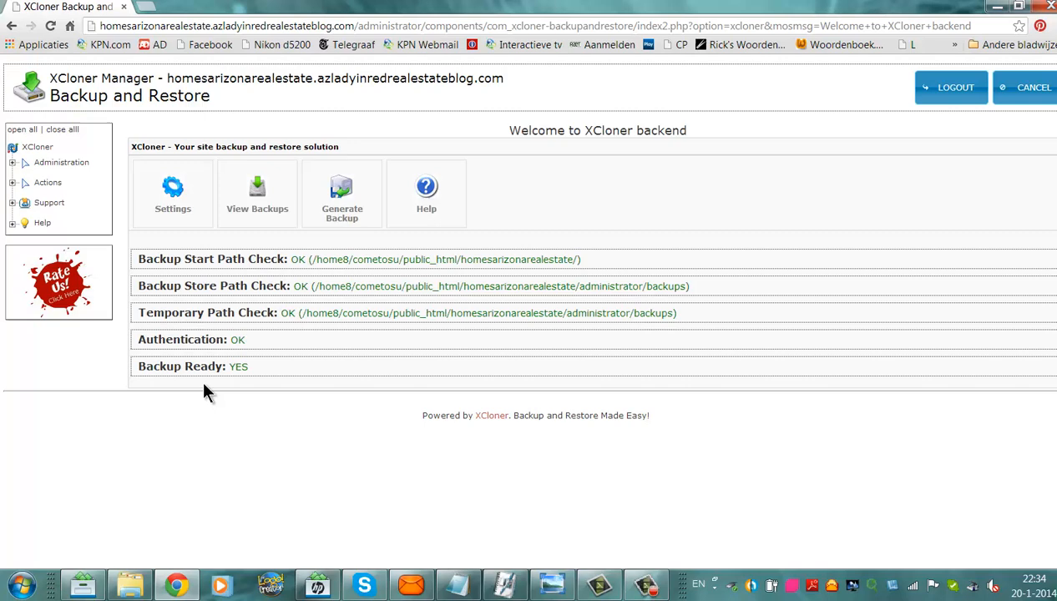
mouse_move(159, 384)
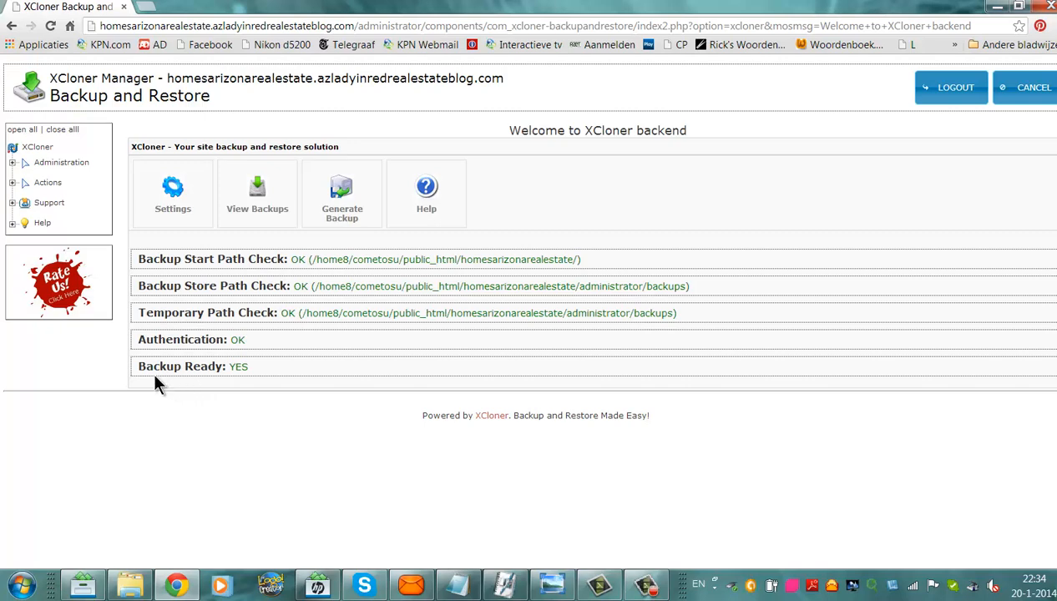
mouse_move(113, 197)
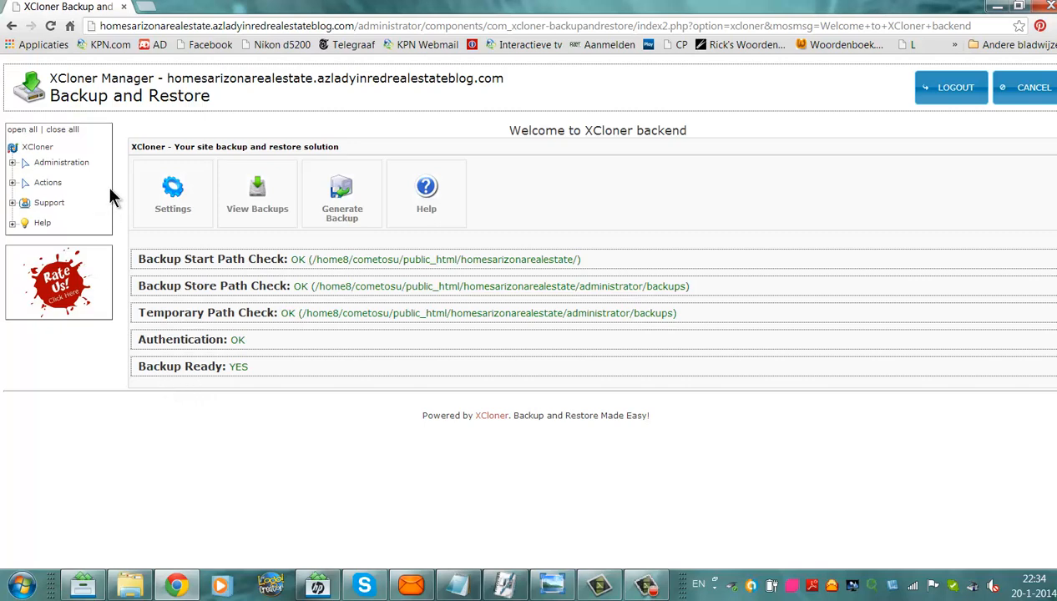
mouse_move(90, 182)
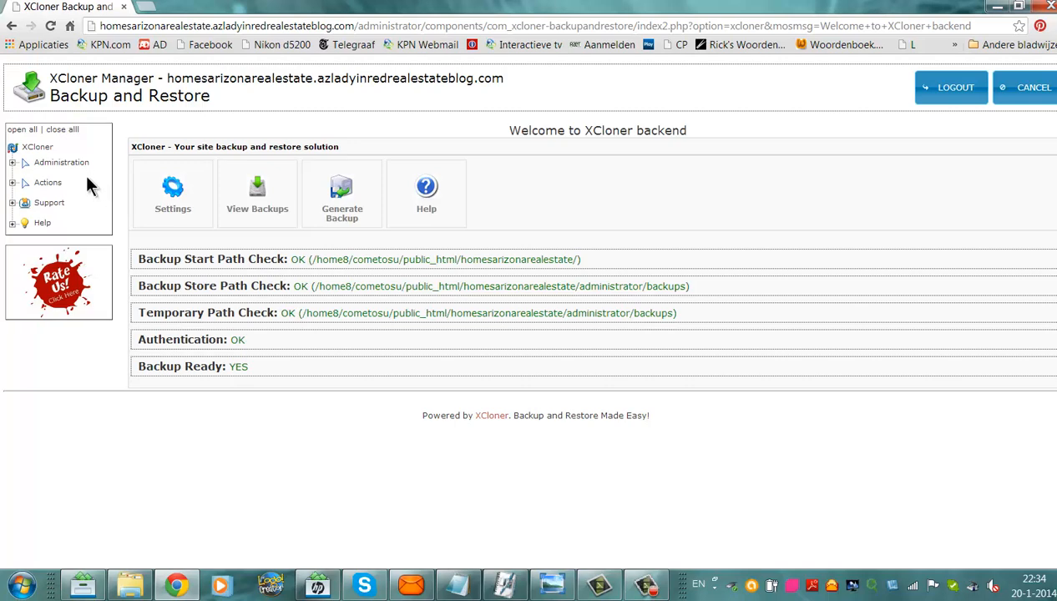
click(60, 161)
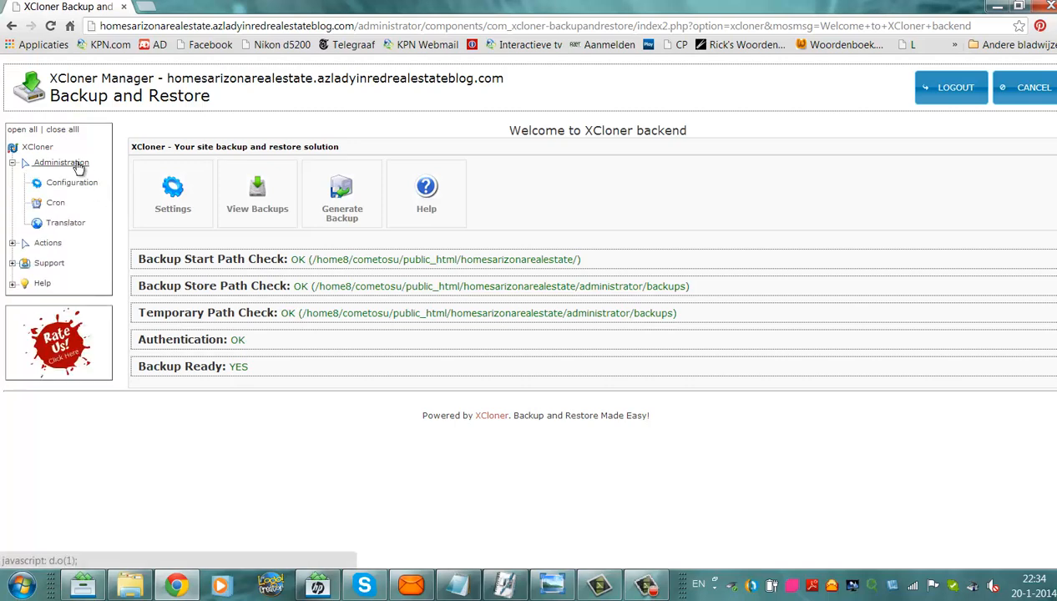
click(70, 182)
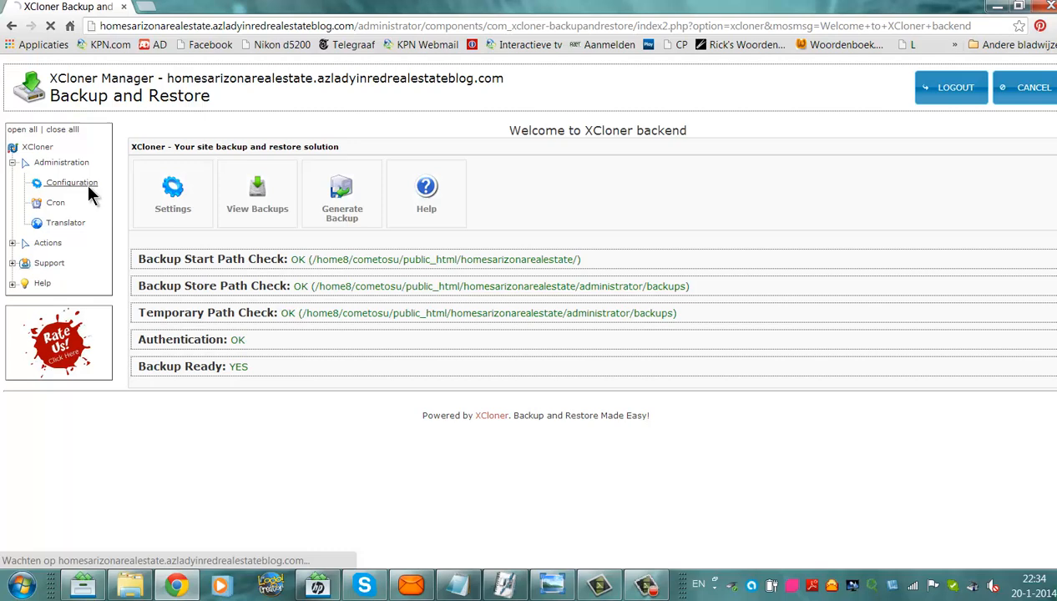
click(70, 182)
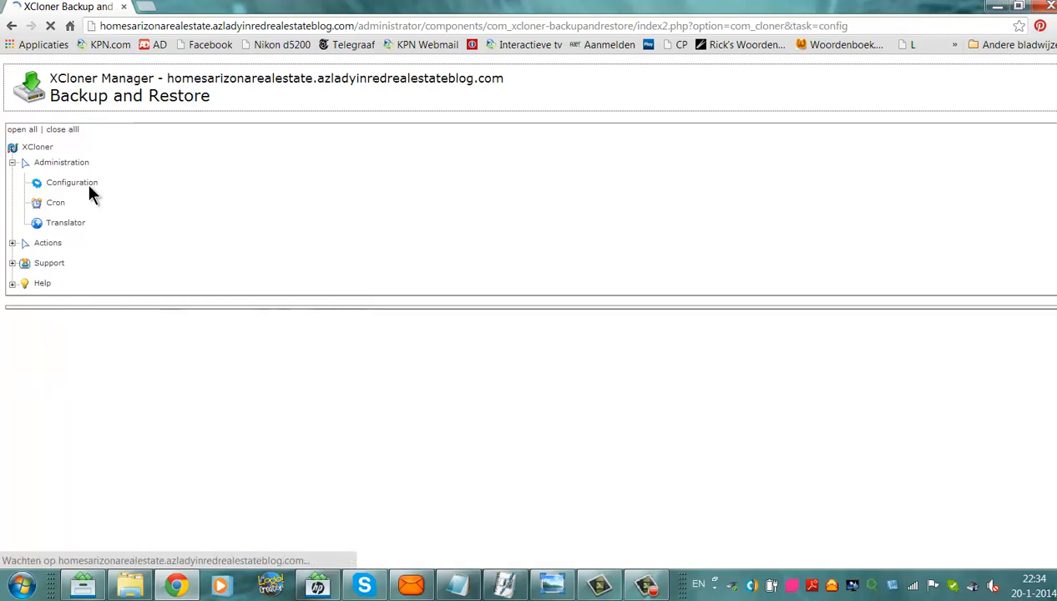
Save the General settings with Manual backup Yes and switch to the System settings.
click(72, 182)
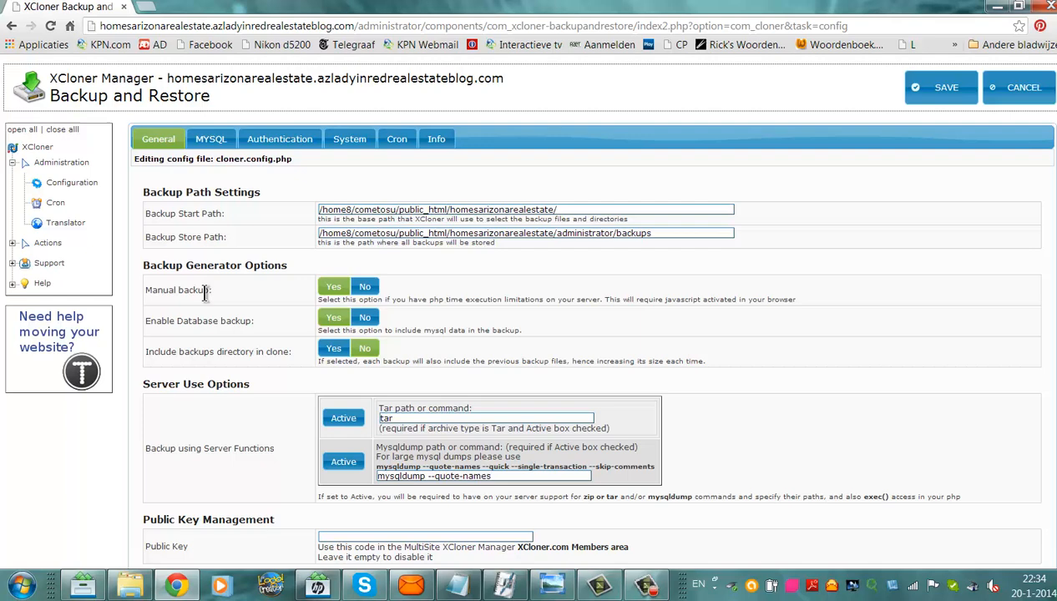
mouse_move(182, 304)
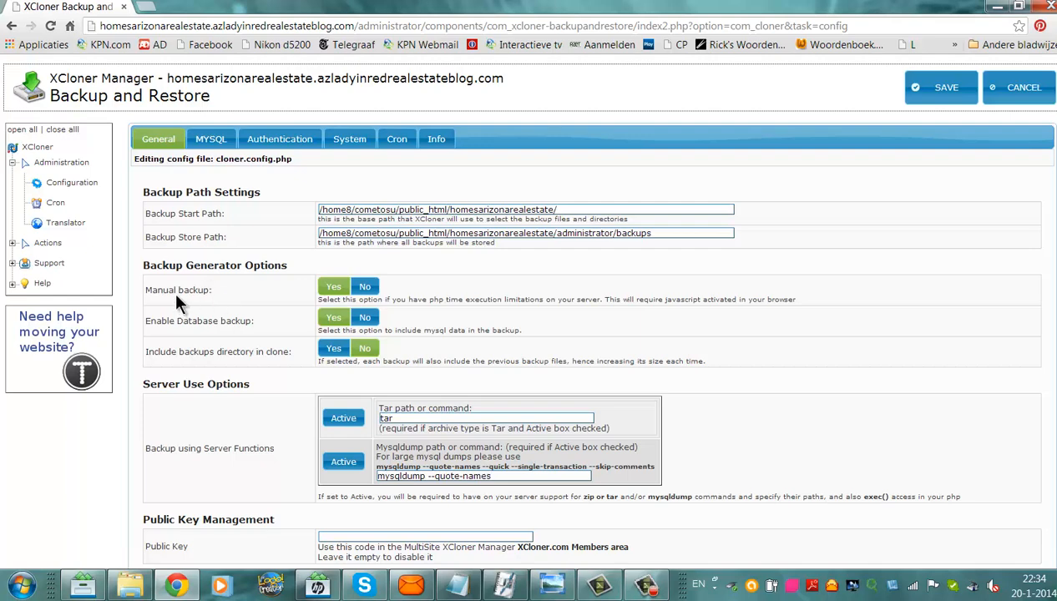
mouse_move(177, 304)
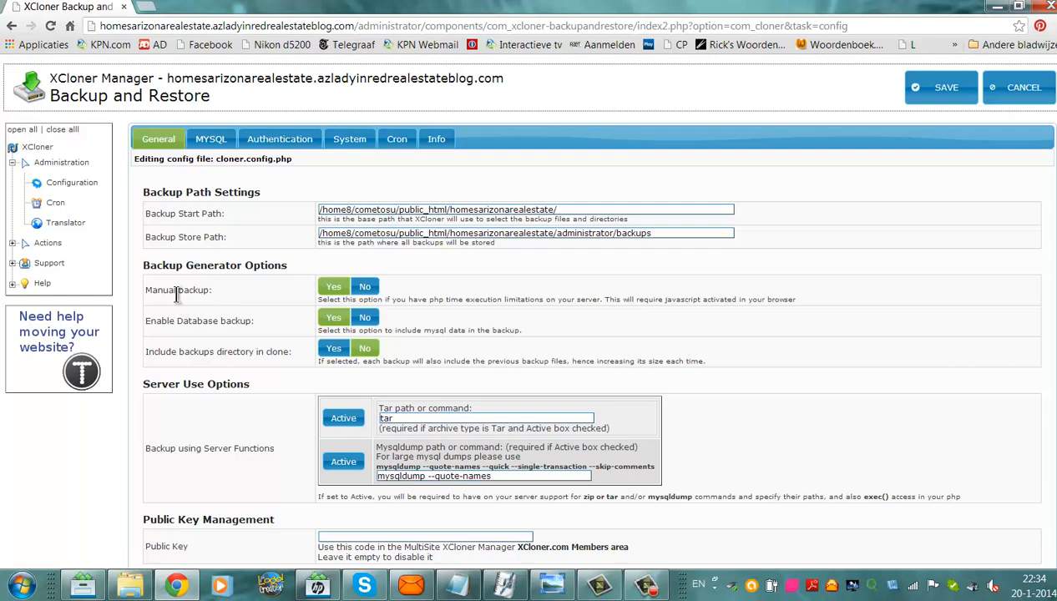
mouse_move(271, 334)
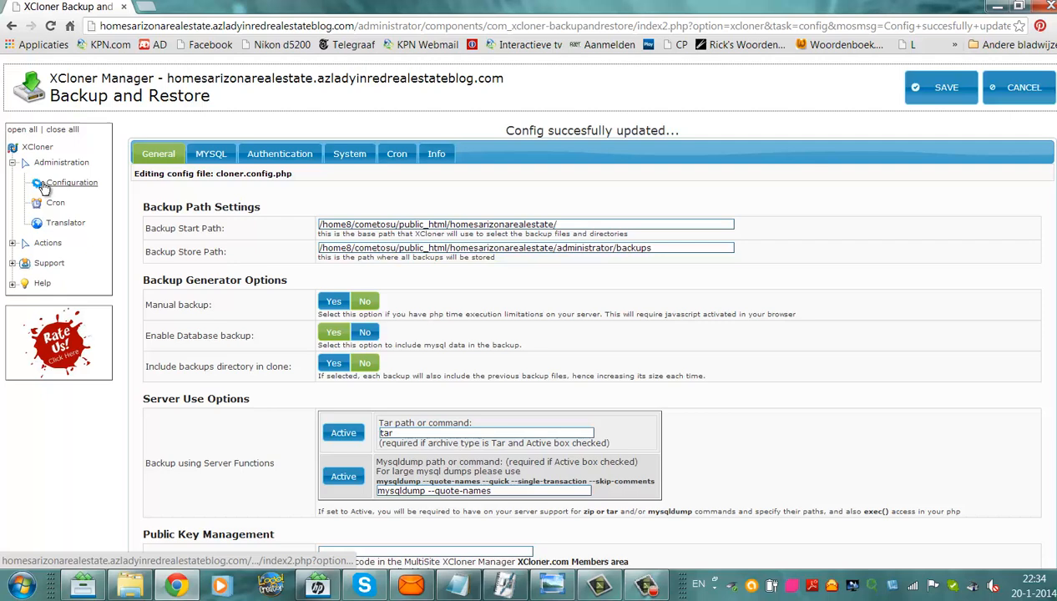
click(349, 153)
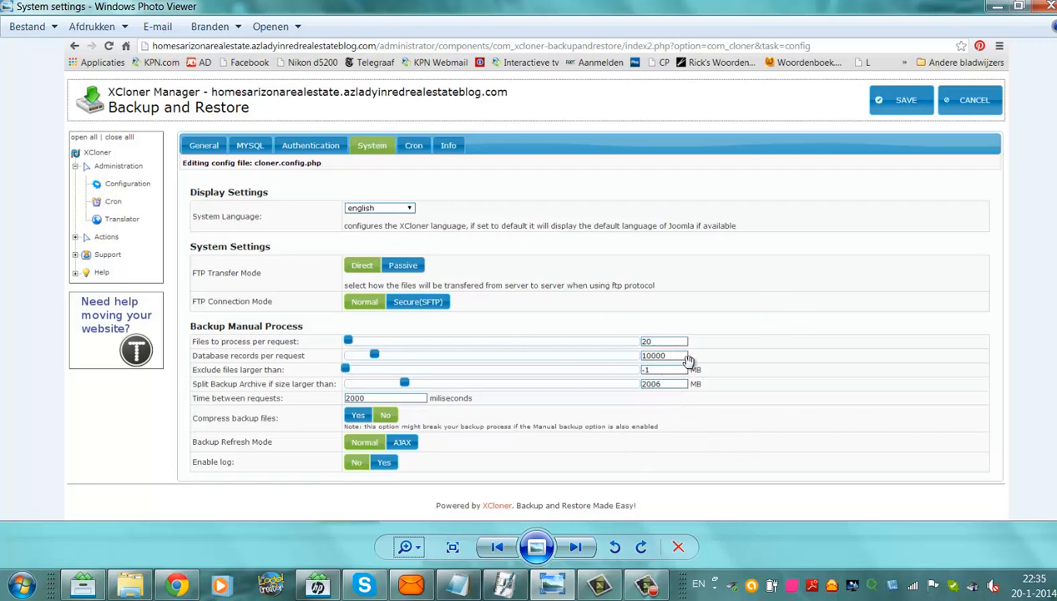
Set 20 files and 10000 database records per request and exclude files size limit -1 MB.
click(905, 100)
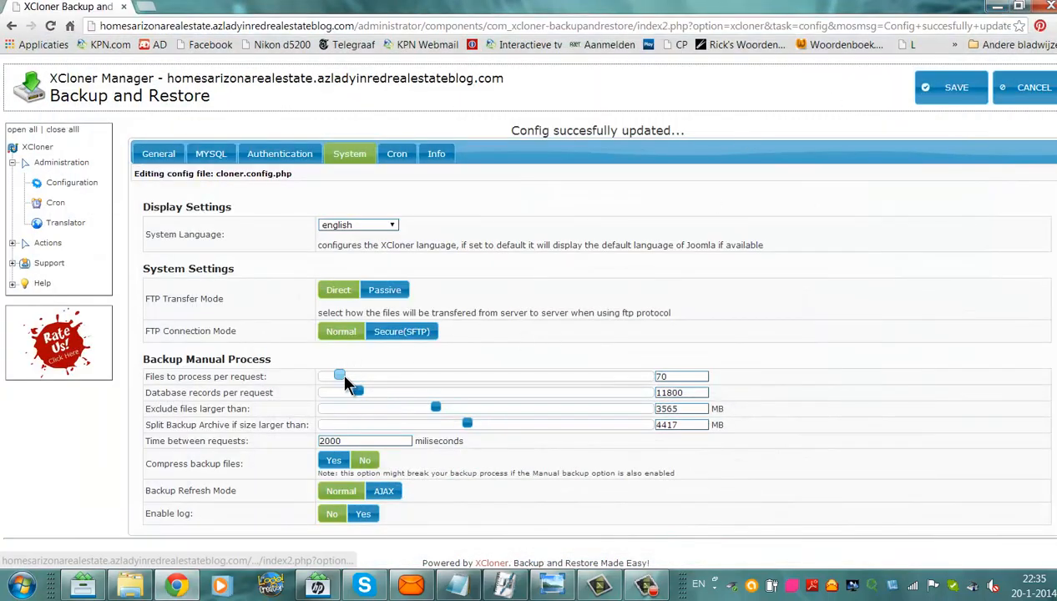
drag(341, 376, 321, 375)
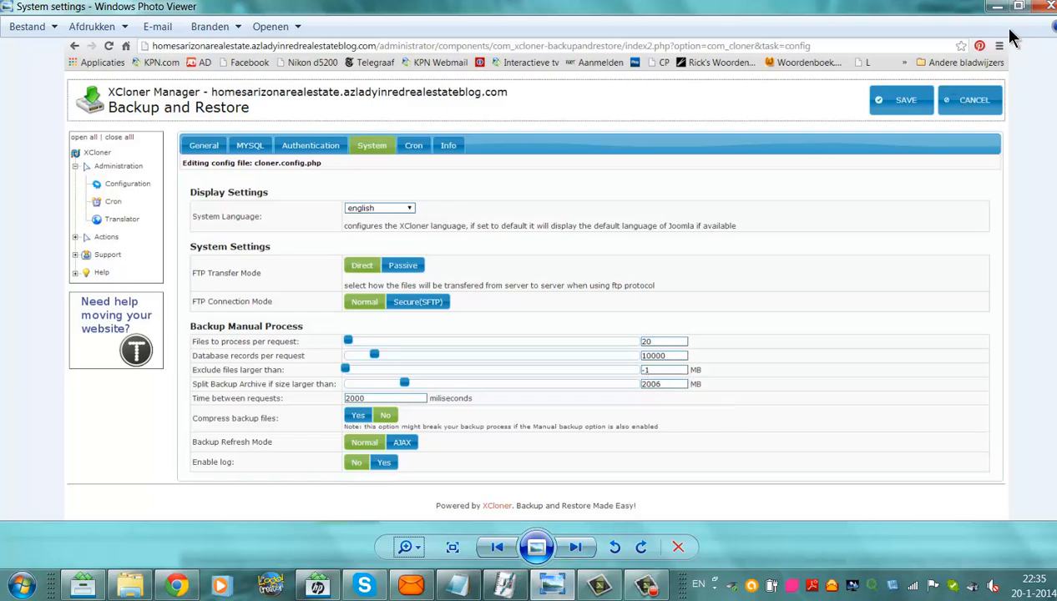
click(905, 100)
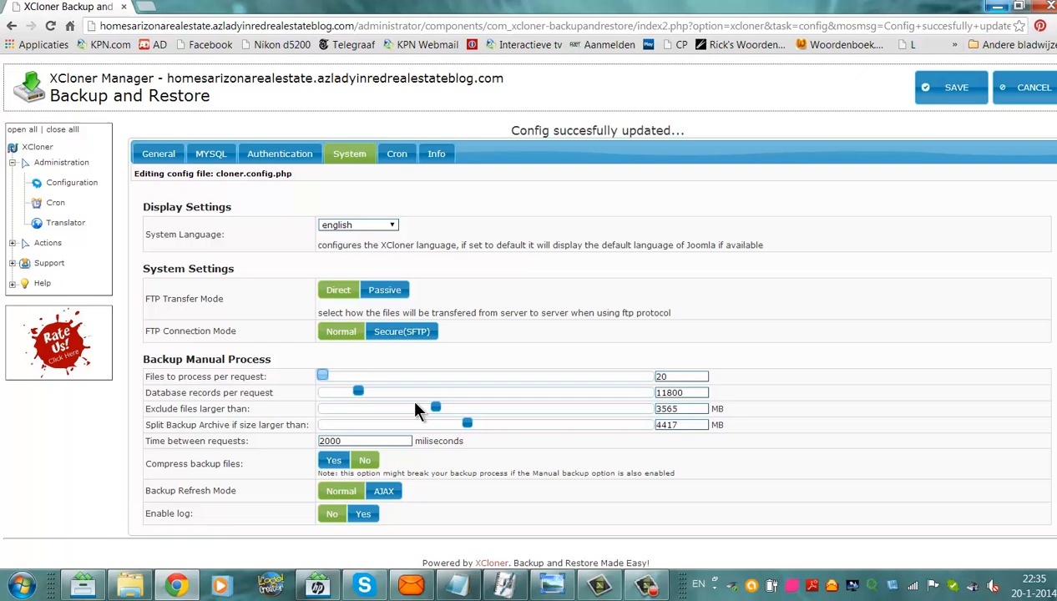
drag(357, 391, 352, 390)
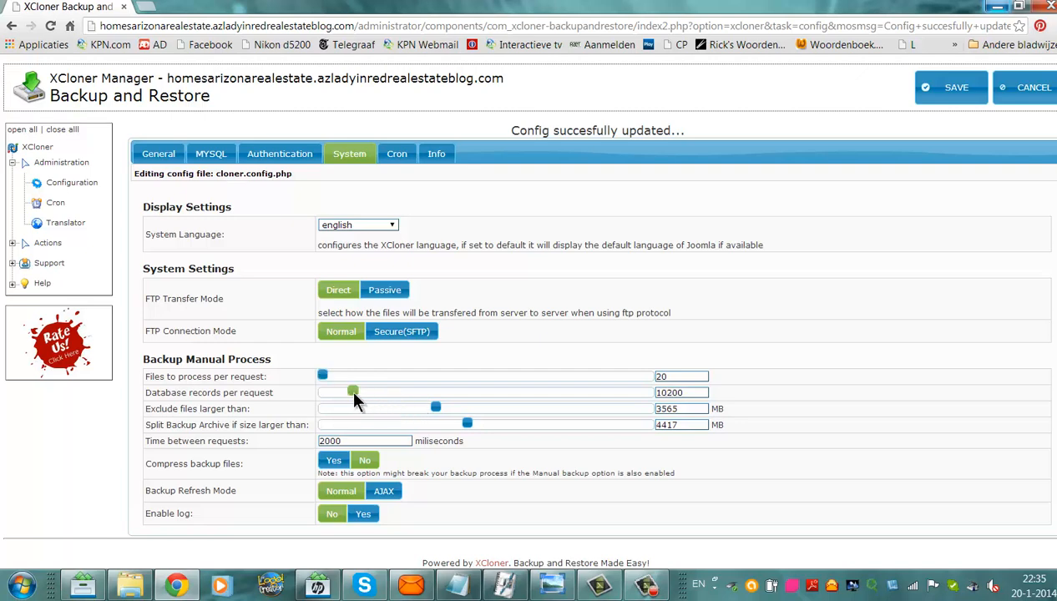
drag(351, 390, 354, 390)
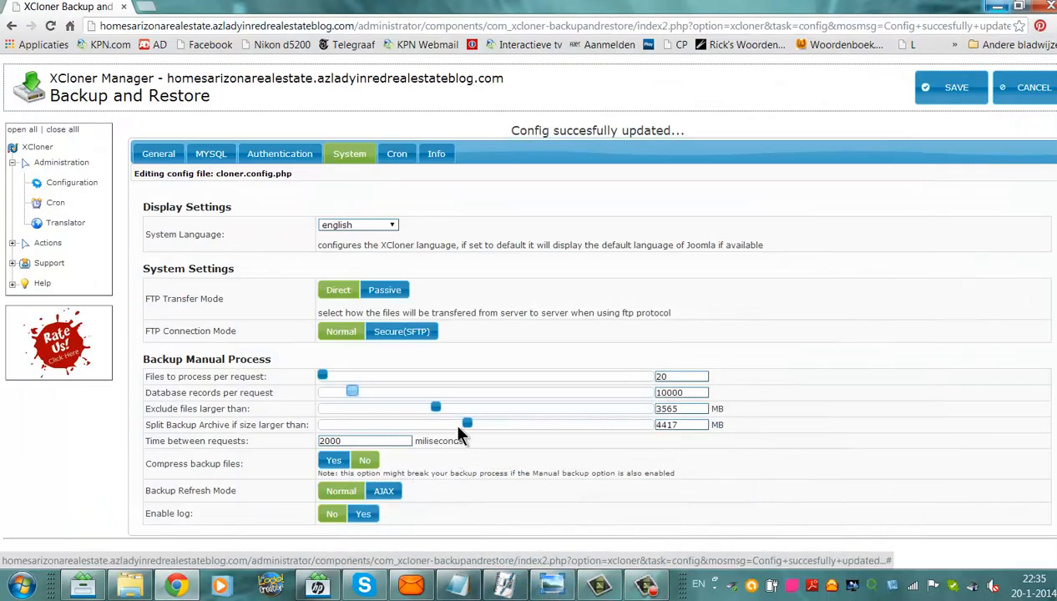
drag(434, 408, 320, 407)
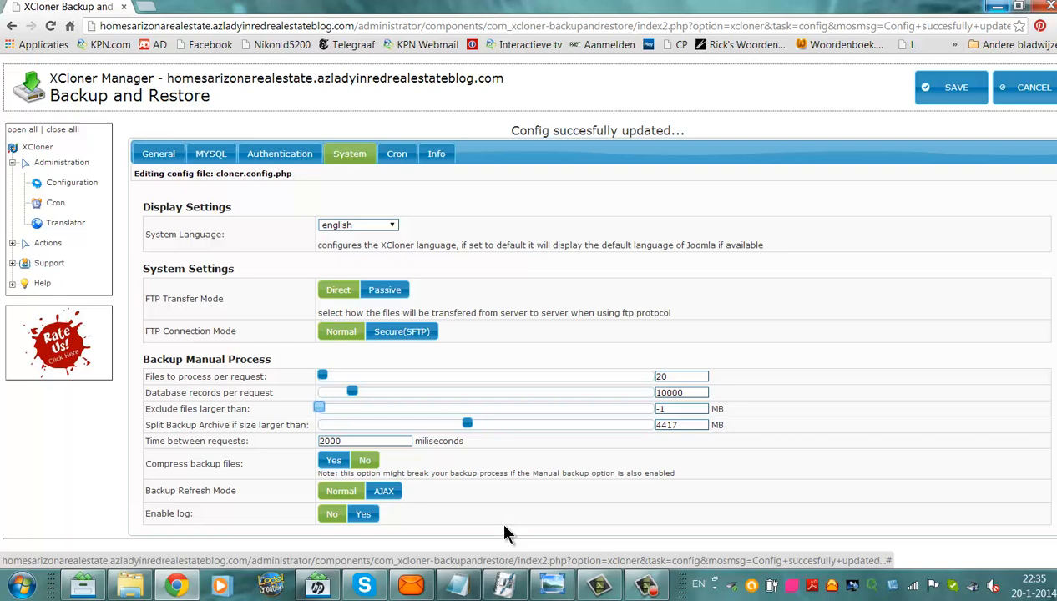
mouse_move(551, 585)
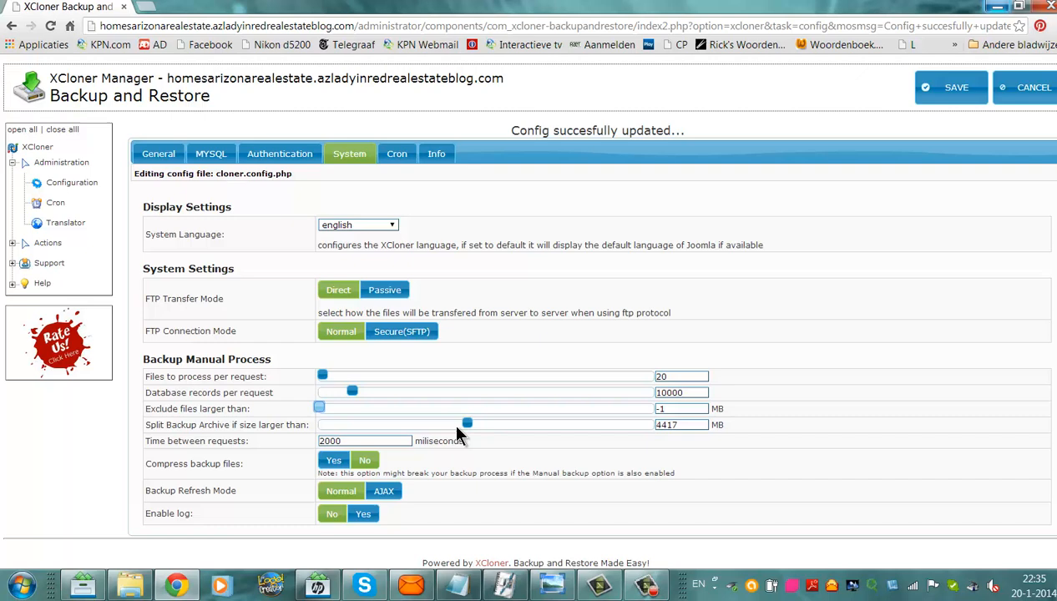
Set the split backup archive size to 2005 MB.
drag(467, 424, 349, 425)
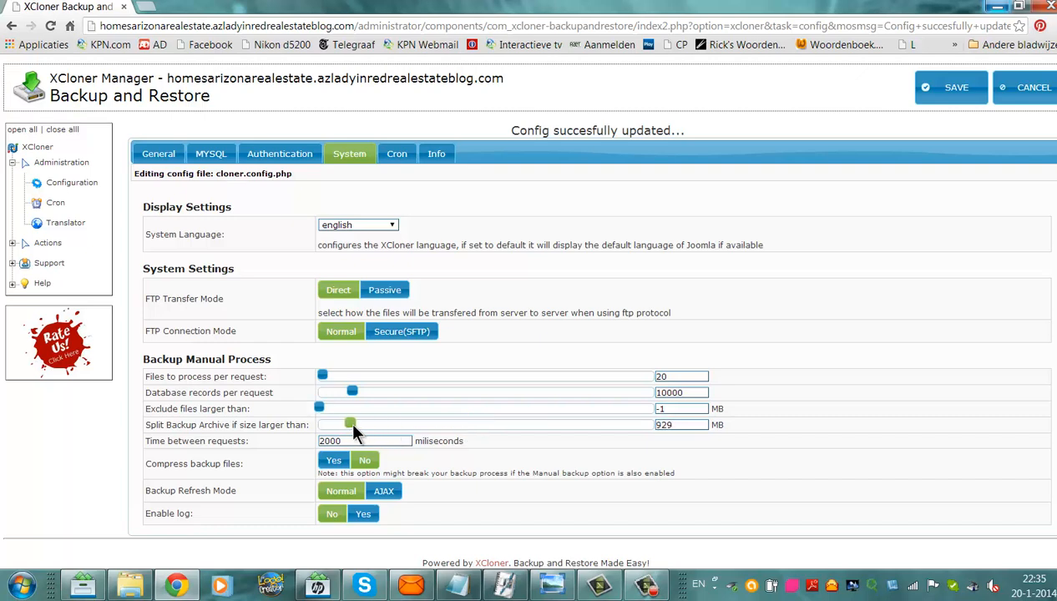
drag(349, 424, 369, 424)
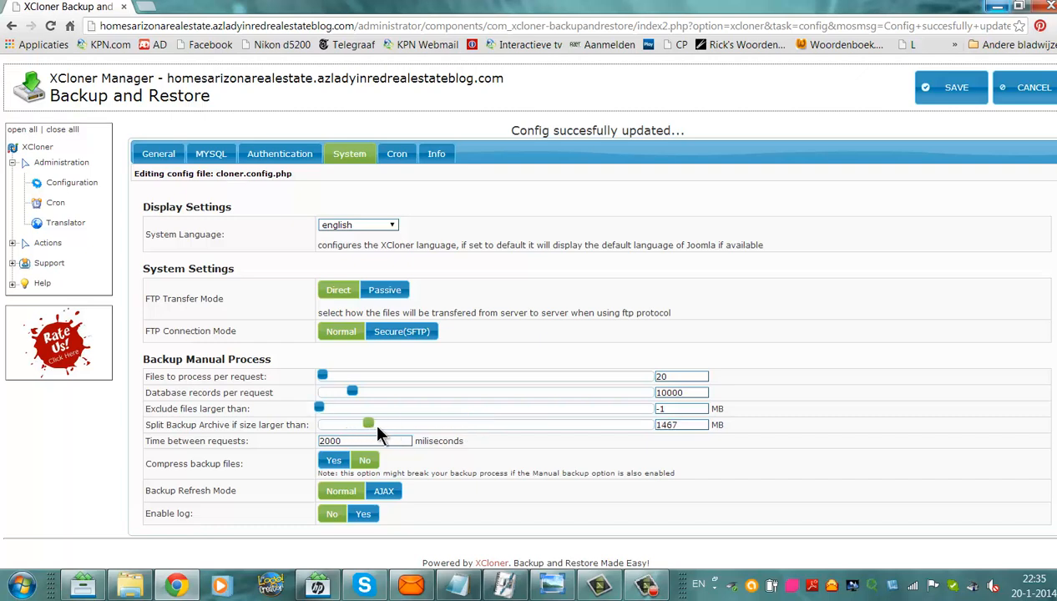
drag(370, 425, 387, 424)
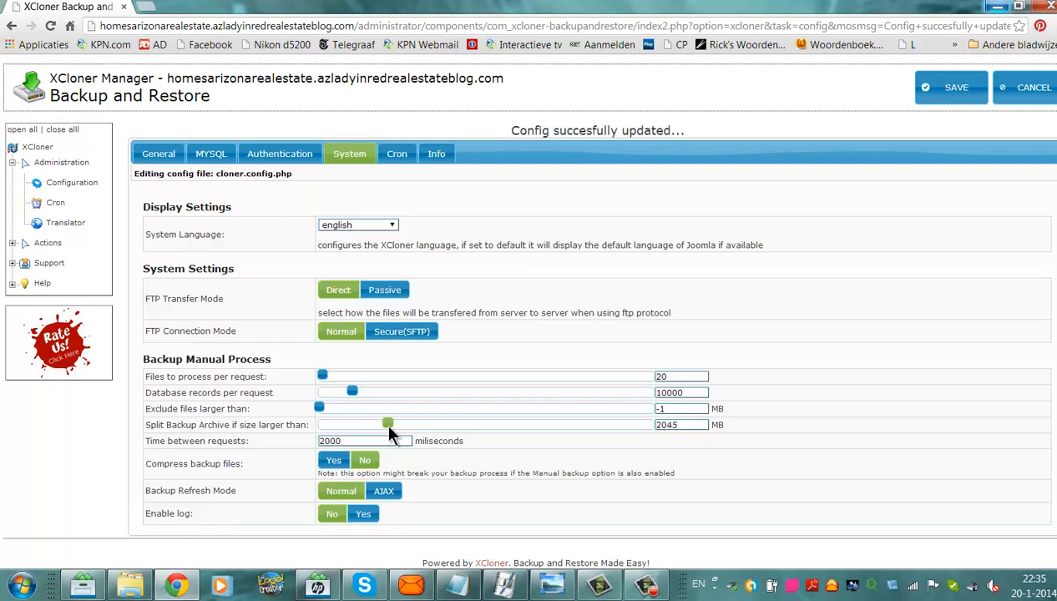
drag(388, 424, 386, 424)
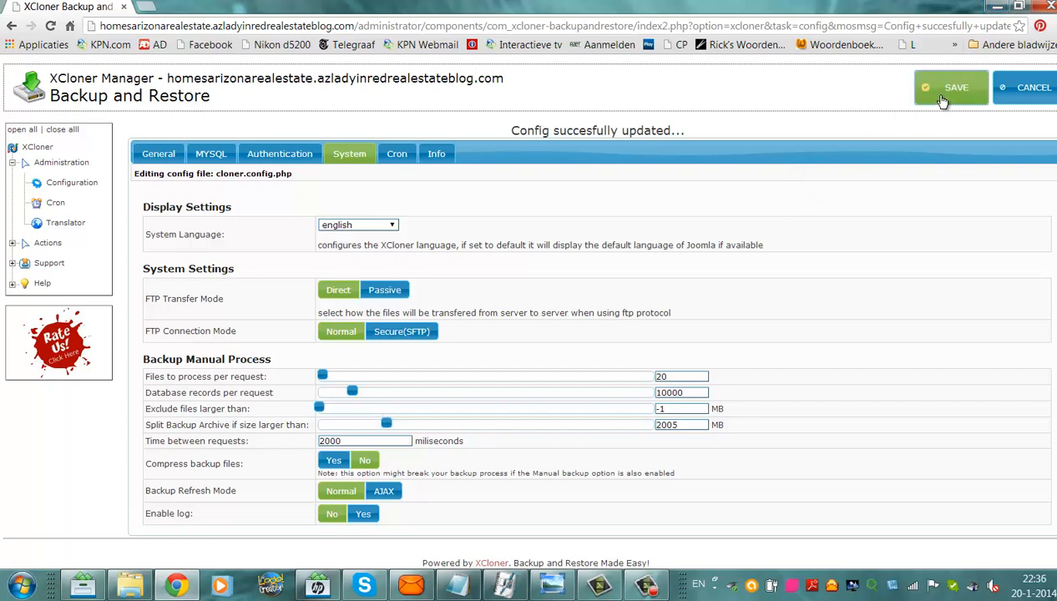
Save the manual backup settings and return to the XCloner home panel.
click(952, 87)
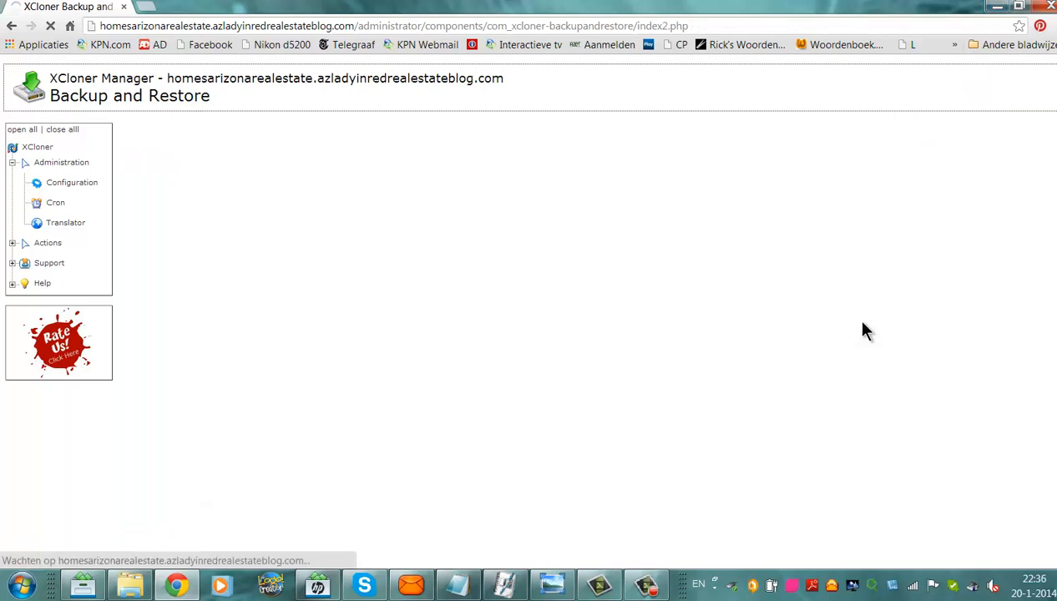
click(70, 182)
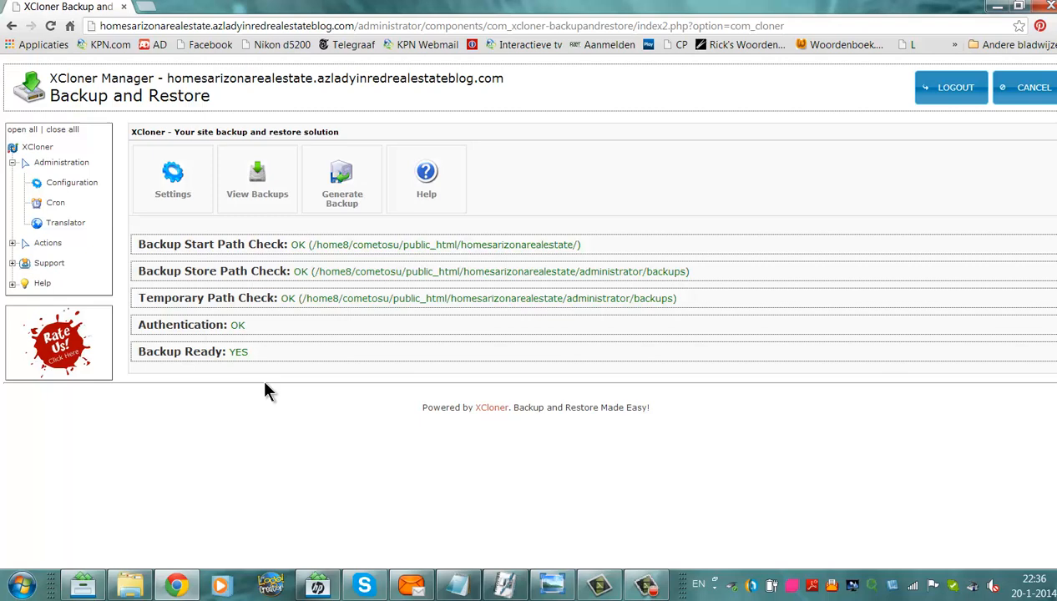
click(342, 180)
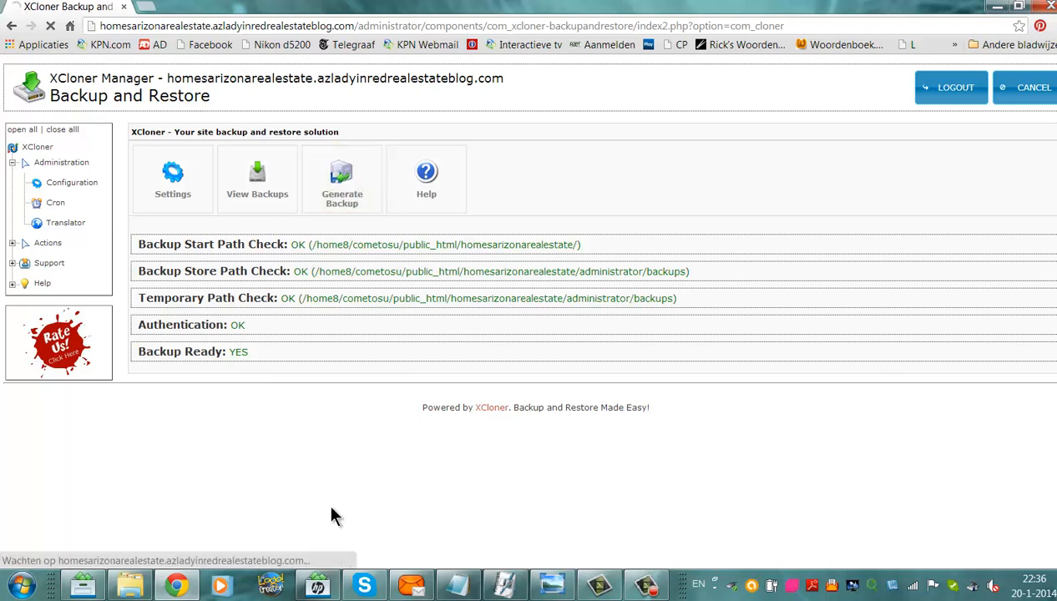
Start Generate Backup and view its Files Options.
click(342, 180)
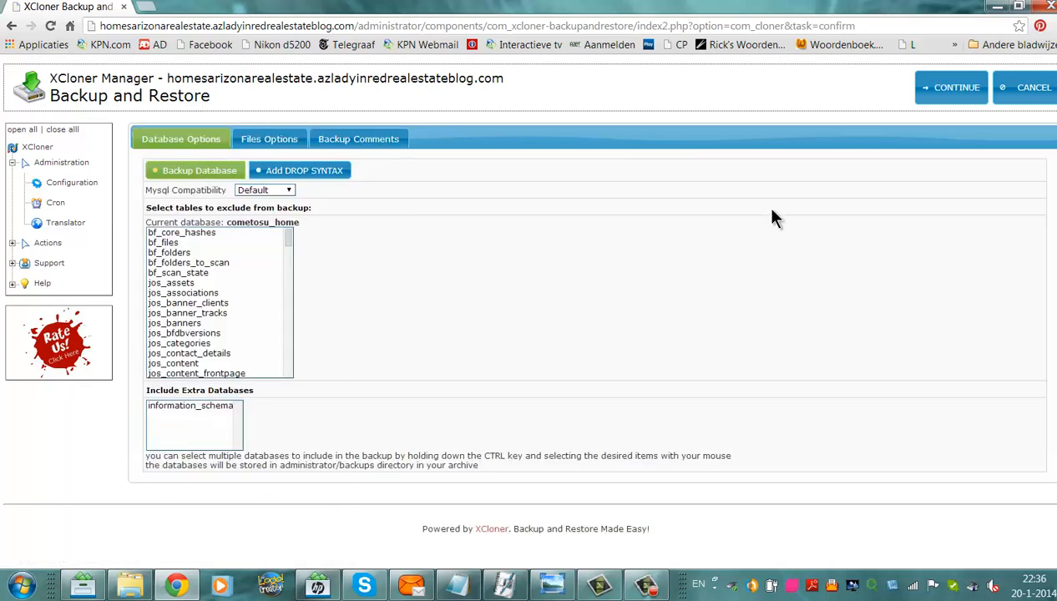
click(952, 87)
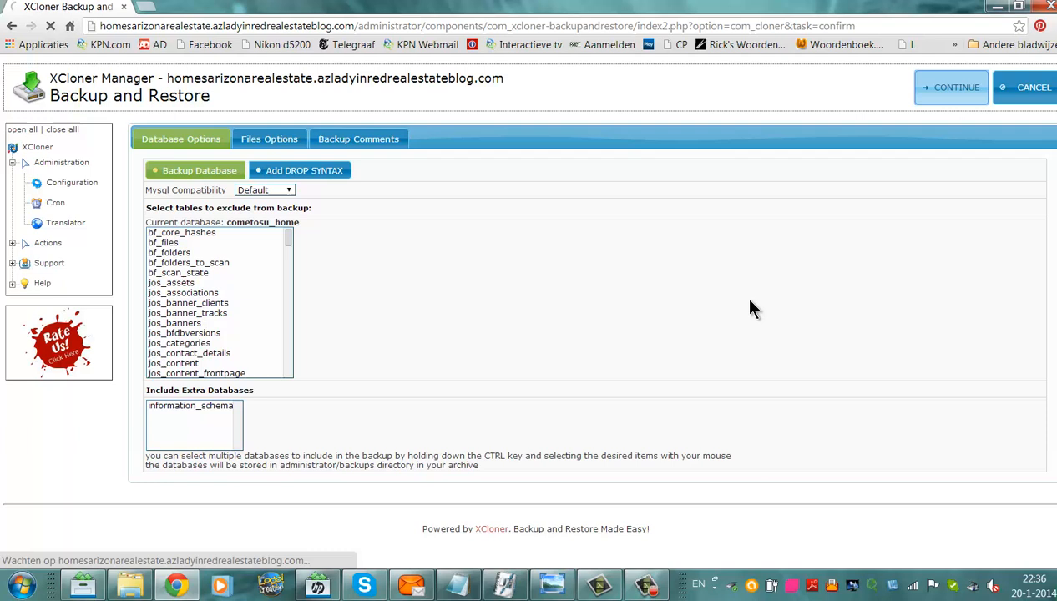
mouse_move(481, 315)
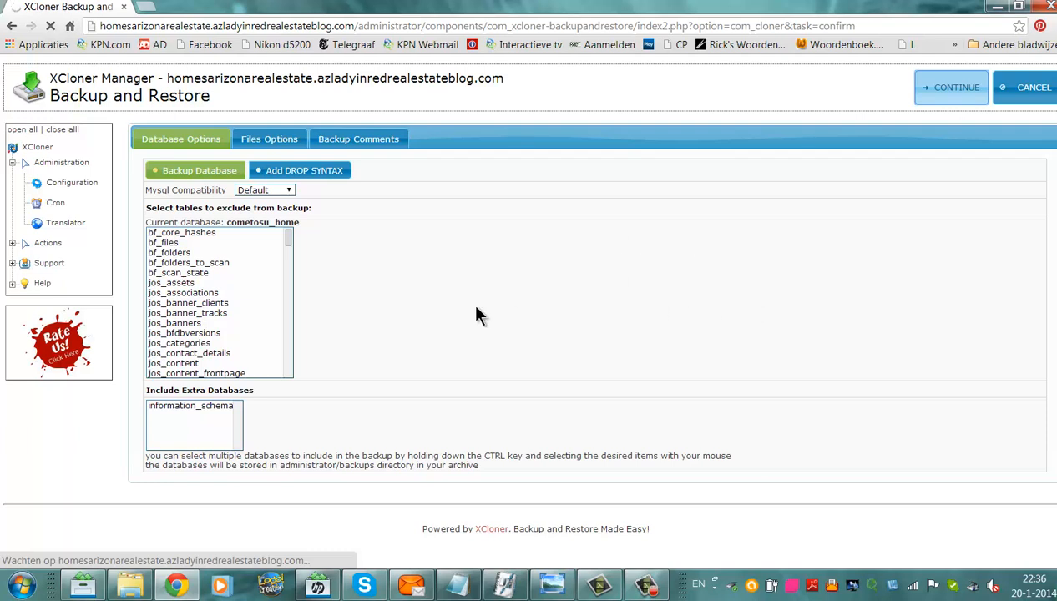
mouse_move(607, 281)
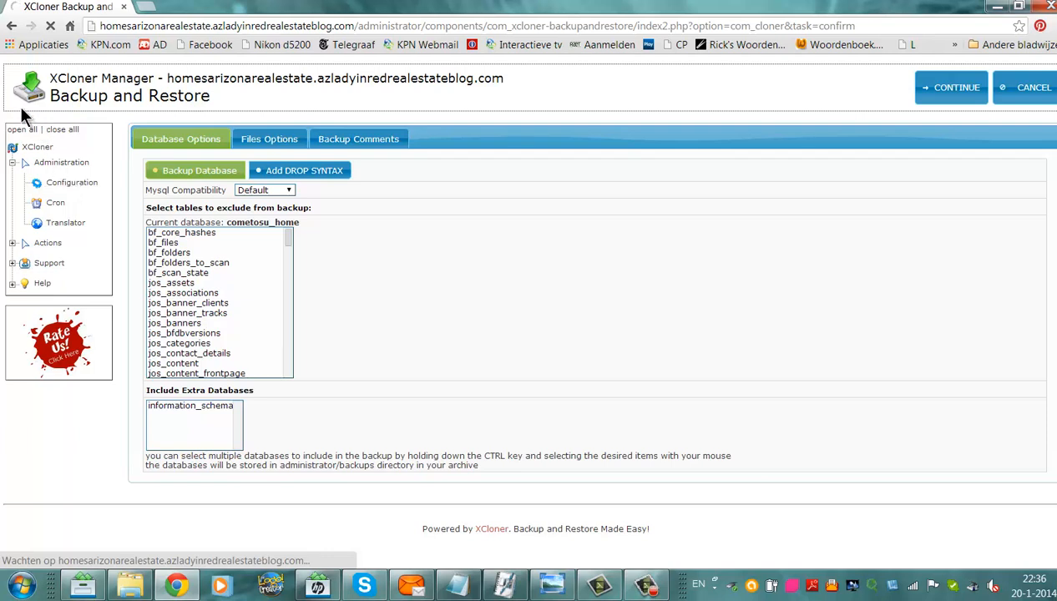
mouse_move(660, 167)
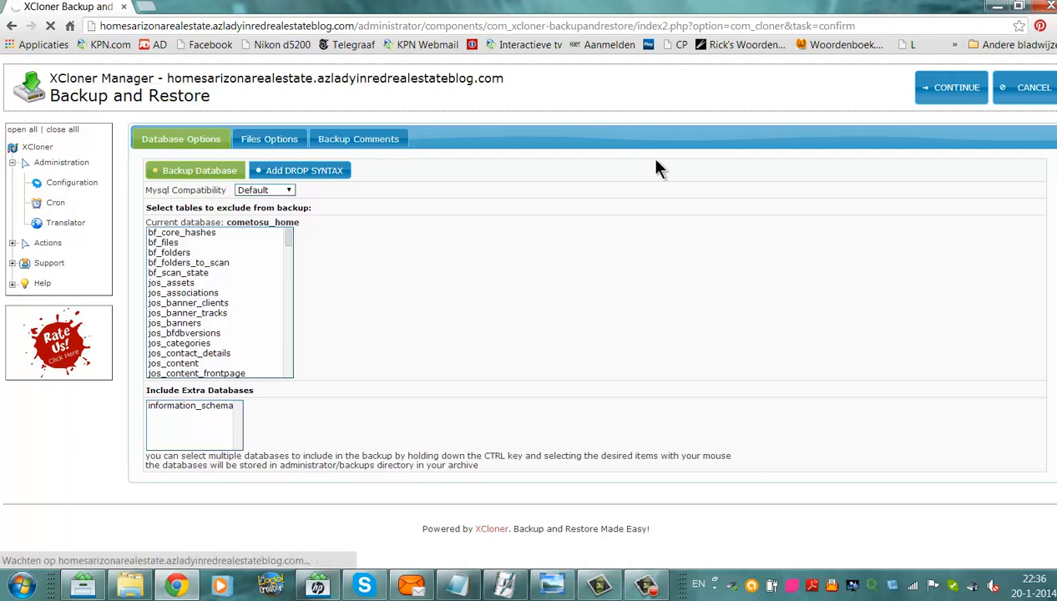
mouse_move(868, 282)
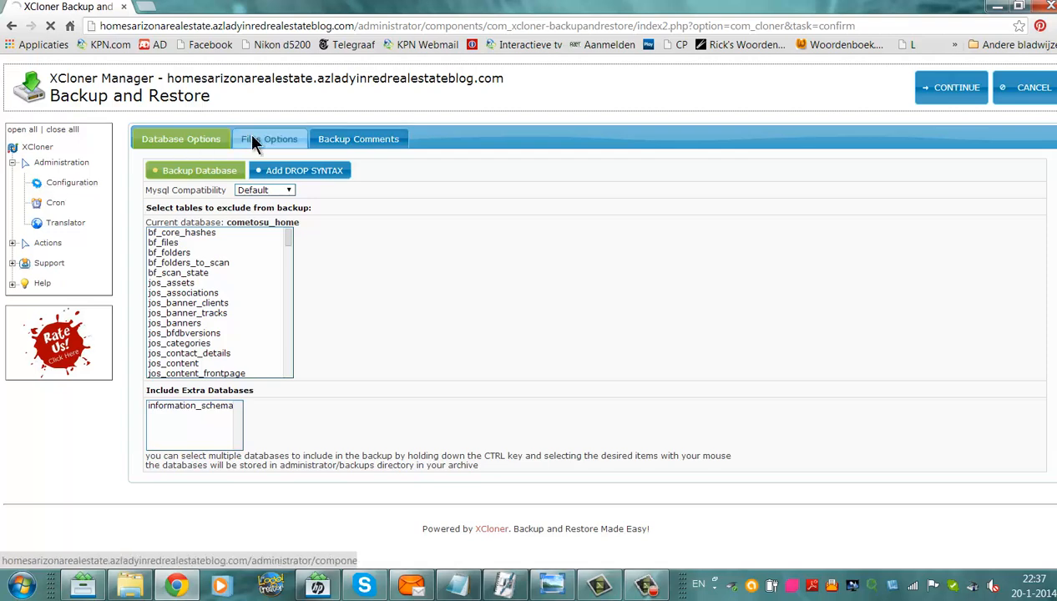
click(269, 138)
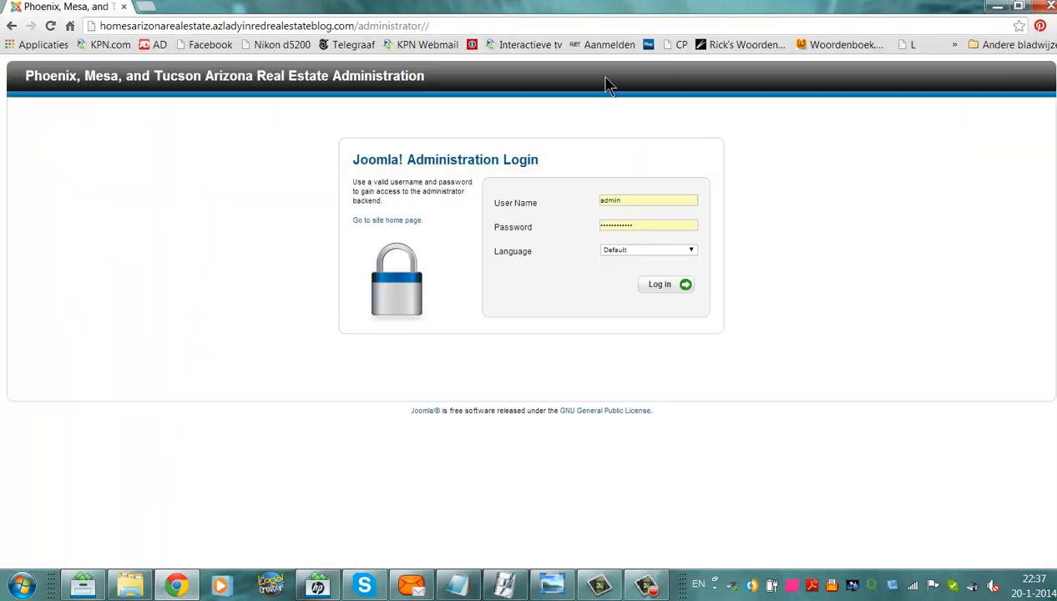
Log in to Joomla Administrator and open the xcloner-backup-and-restore component.
click(660, 283)
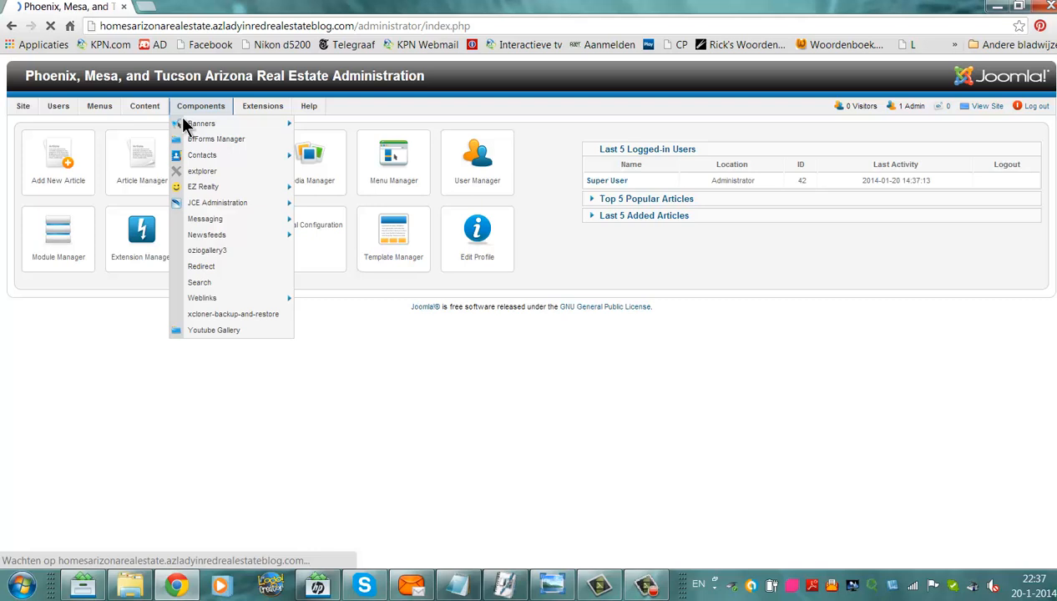
mouse_move(207, 234)
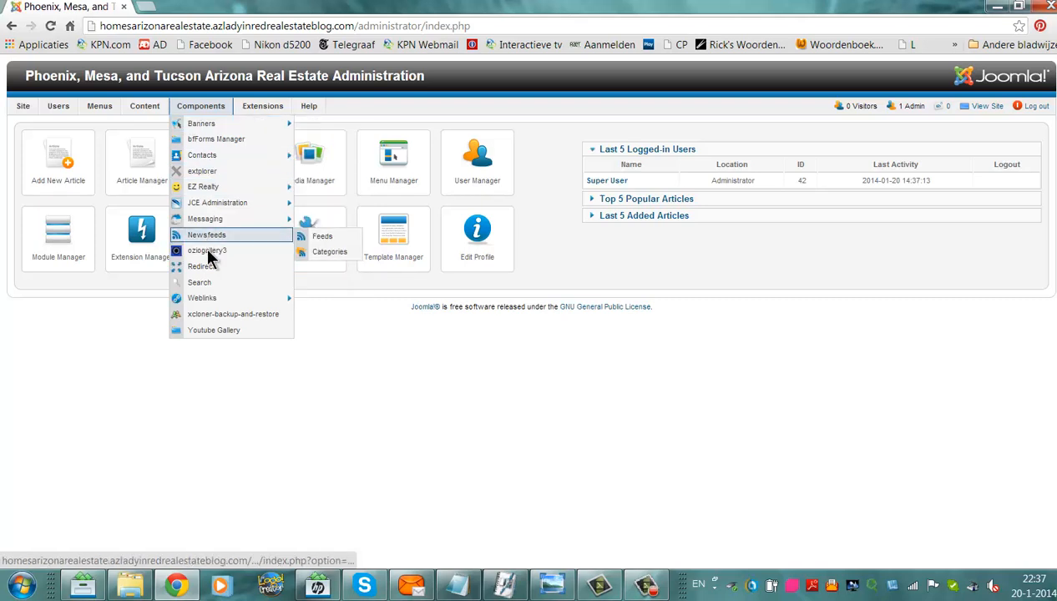
mouse_move(202, 266)
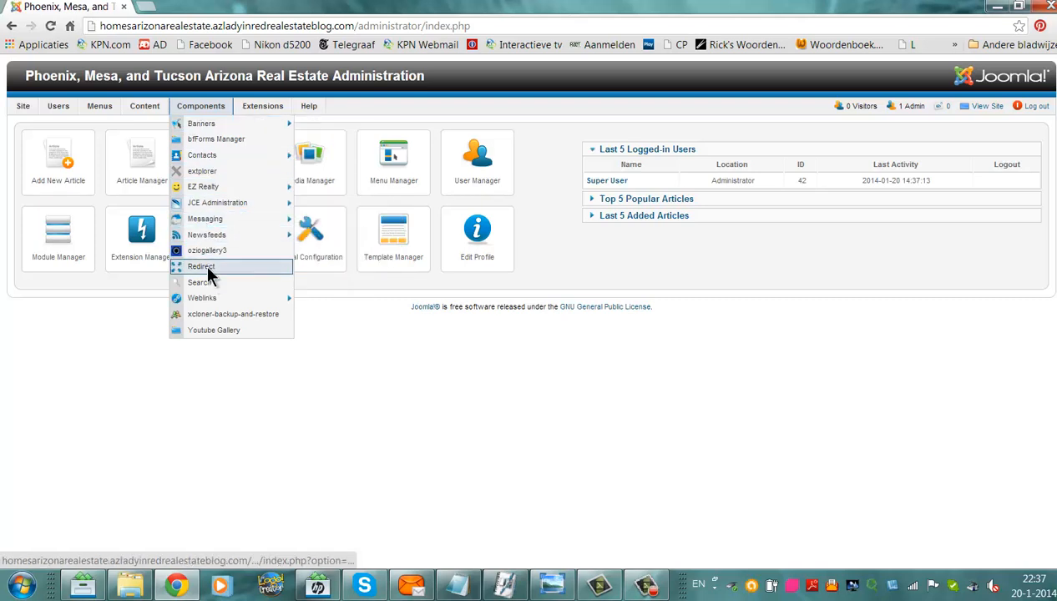
mouse_move(204, 219)
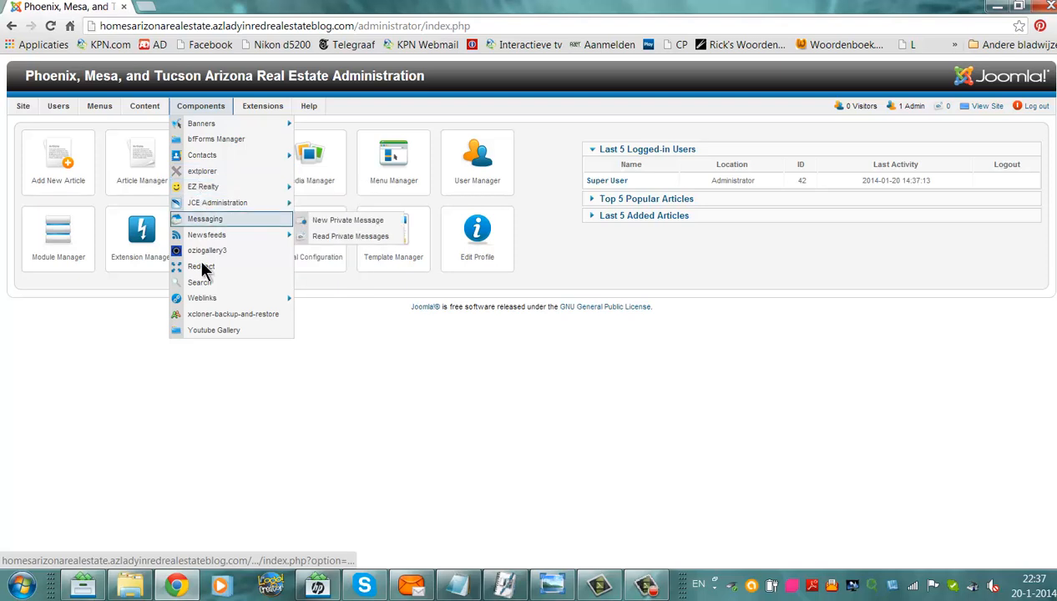
mouse_move(199, 282)
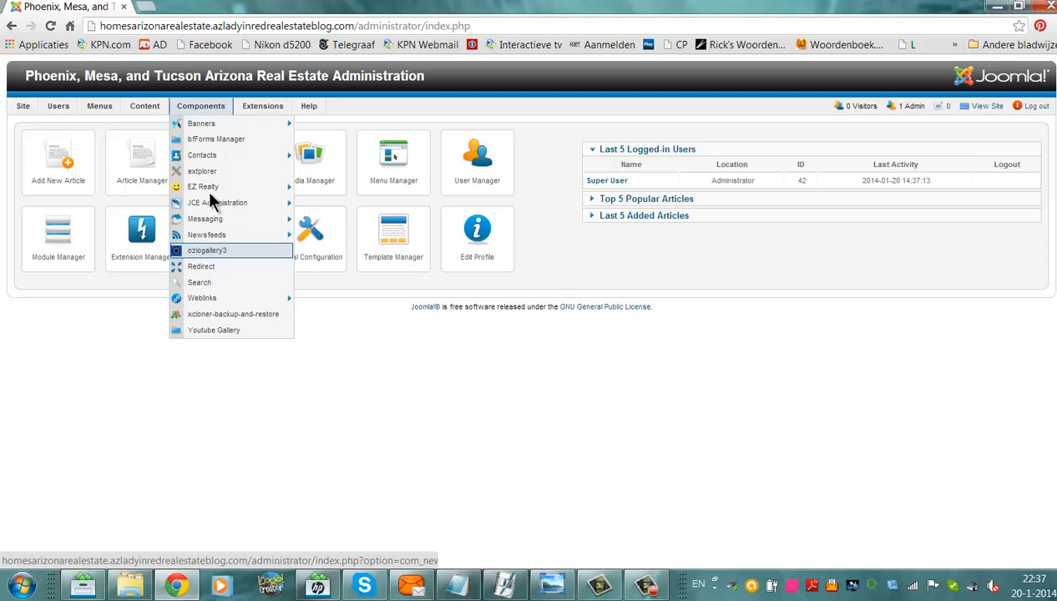
mouse_move(202, 297)
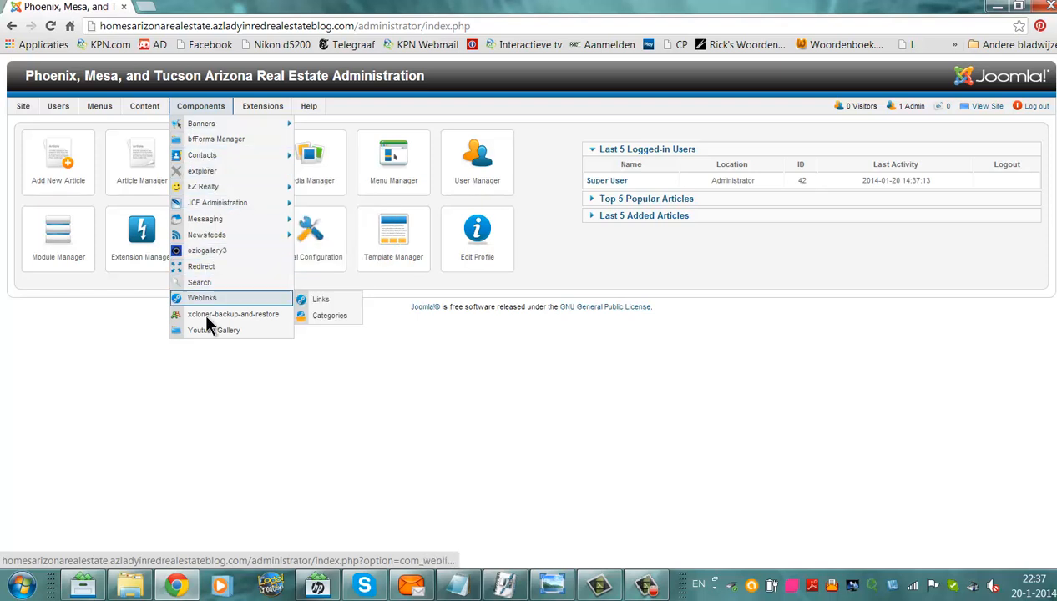
click(234, 313)
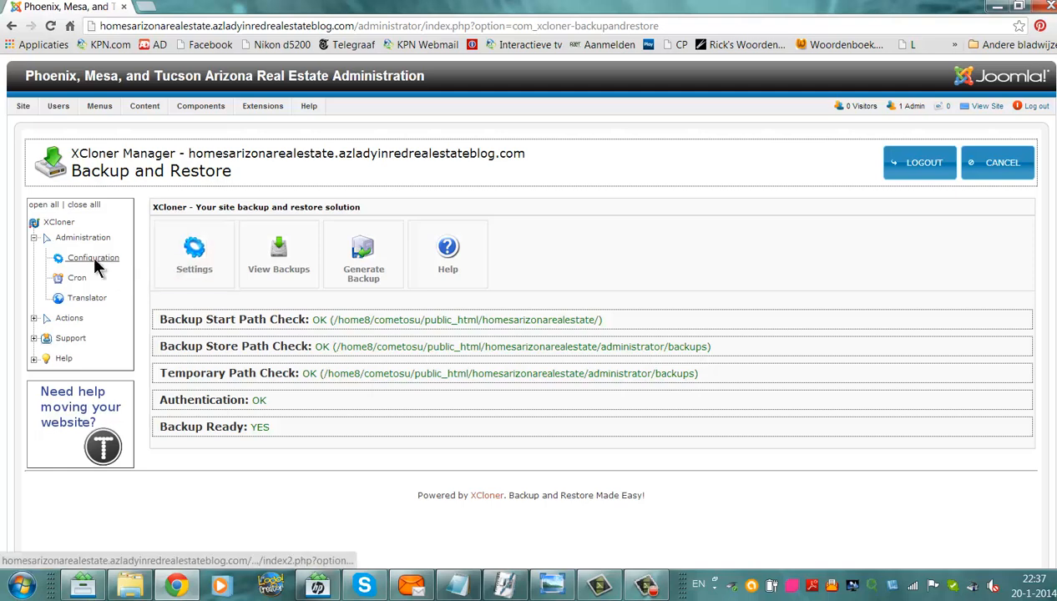
Reopen Administration > Configuration and save the General settings.
click(92, 257)
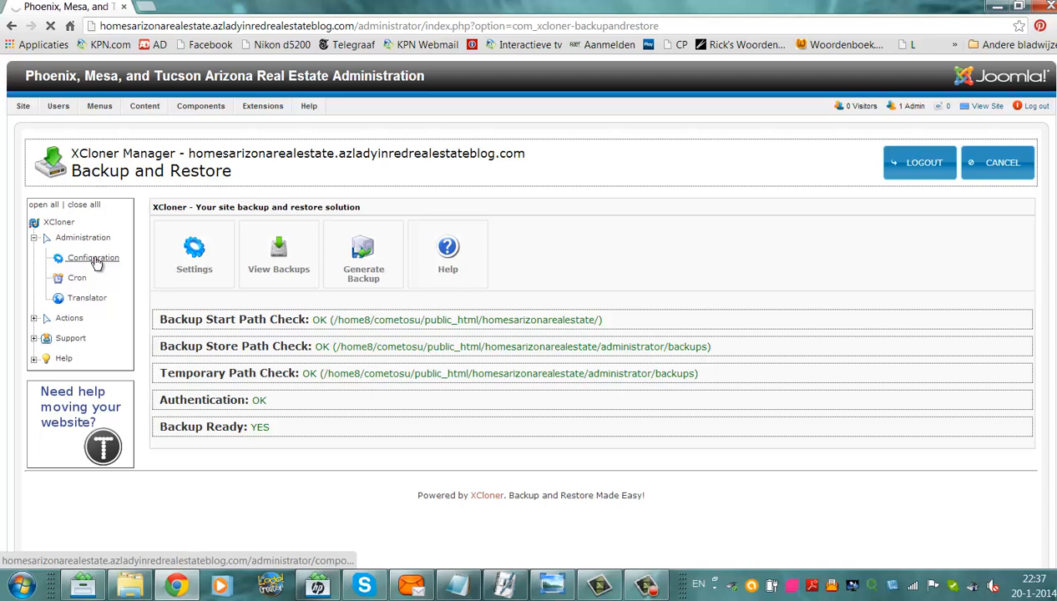
click(94, 257)
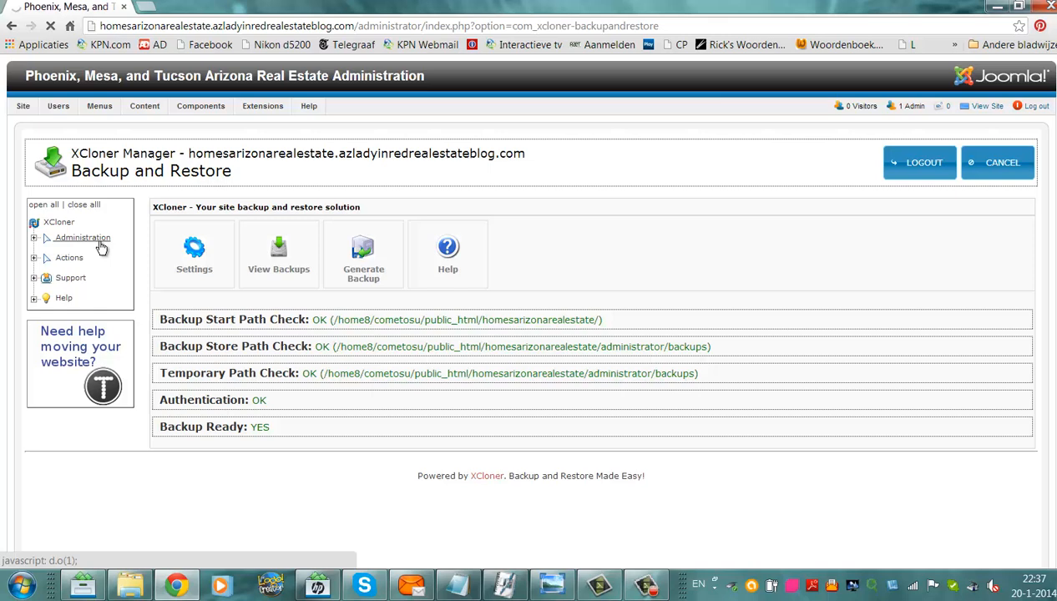
click(82, 237)
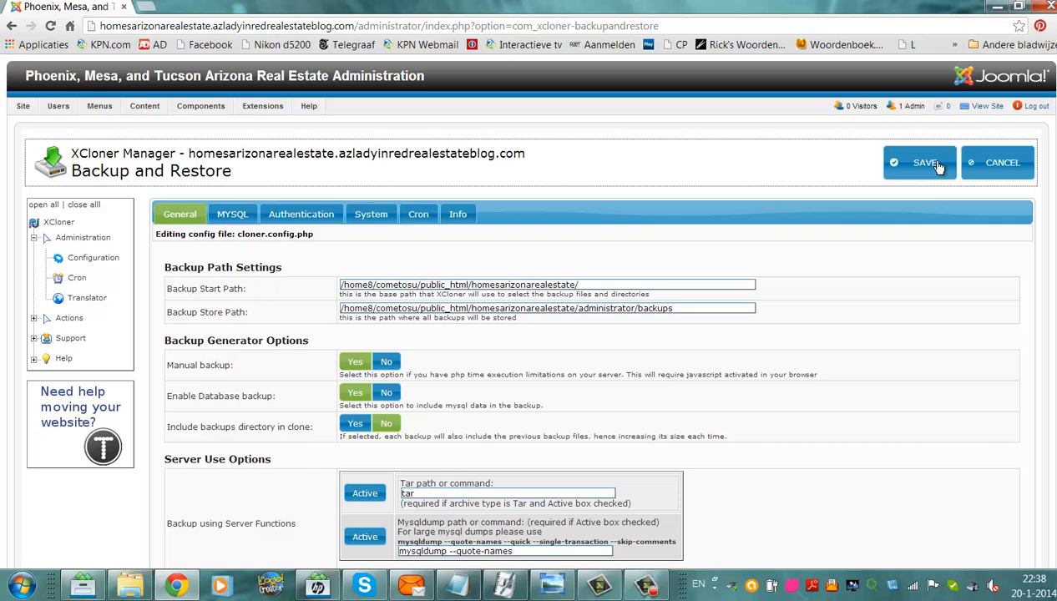
click(918, 161)
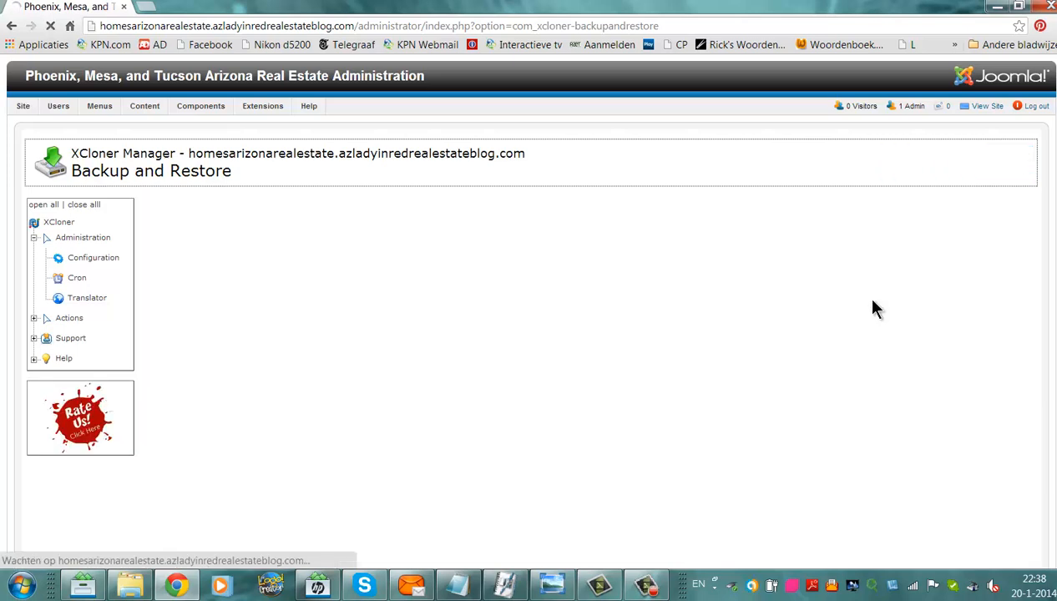
click(94, 257)
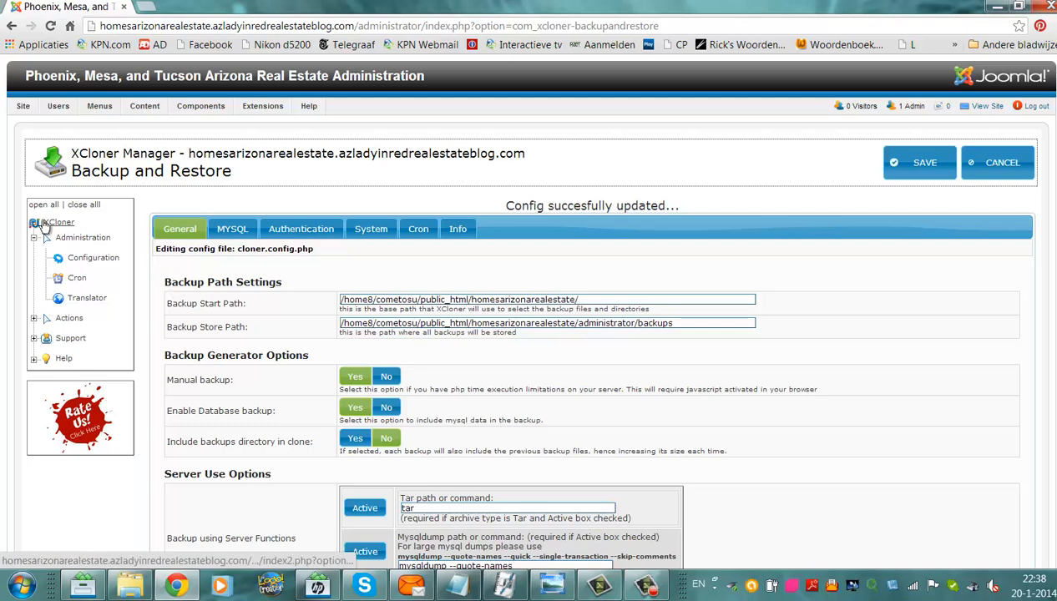
Visit the XCloner website link and choose Generate Backup.
click(58, 221)
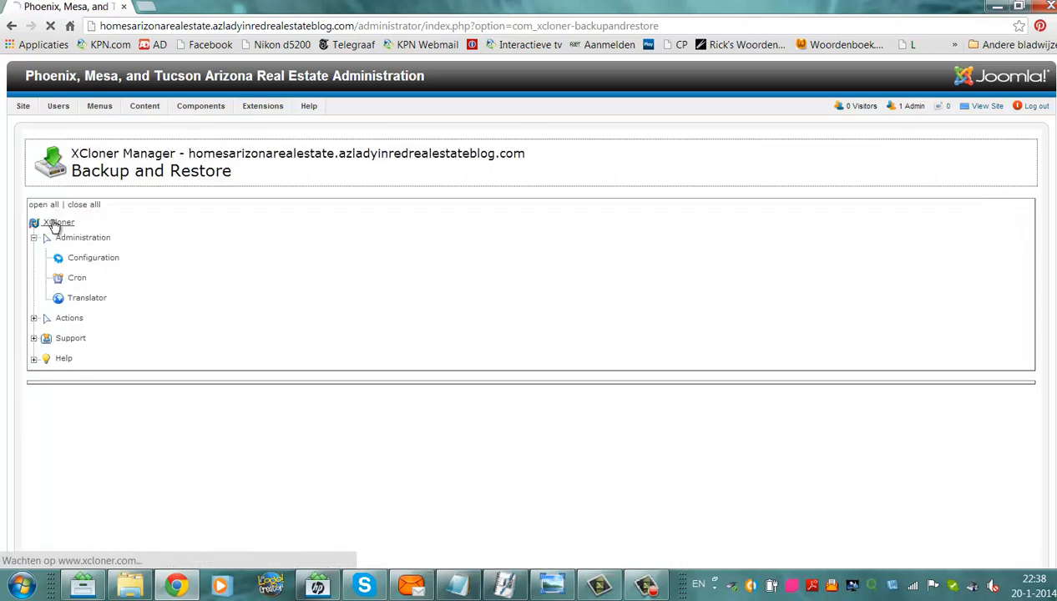
click(59, 220)
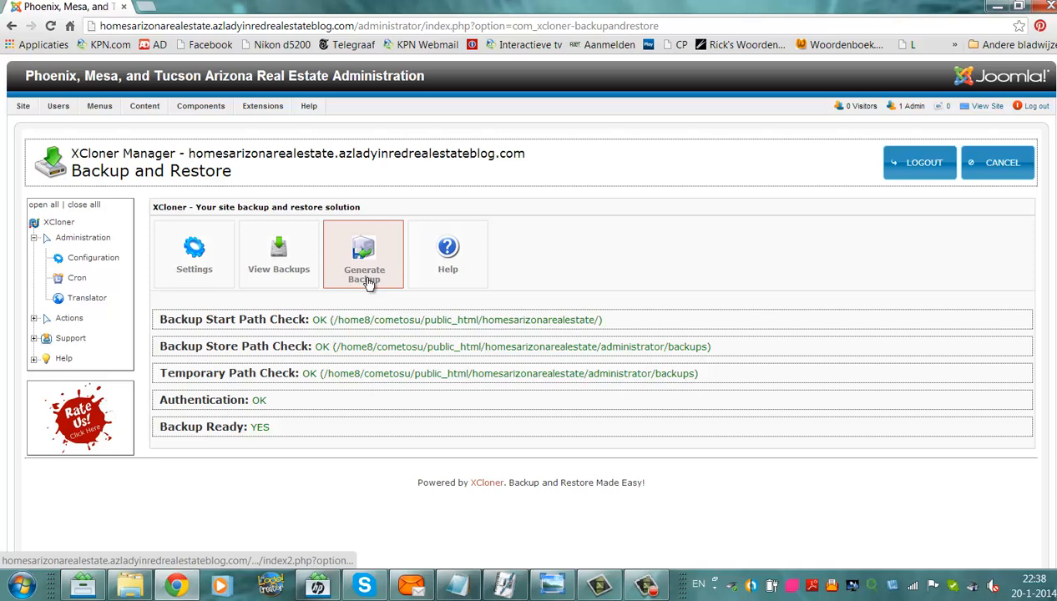
Continue the backup with default database options until the 6.21 MB database dump completes.
click(364, 253)
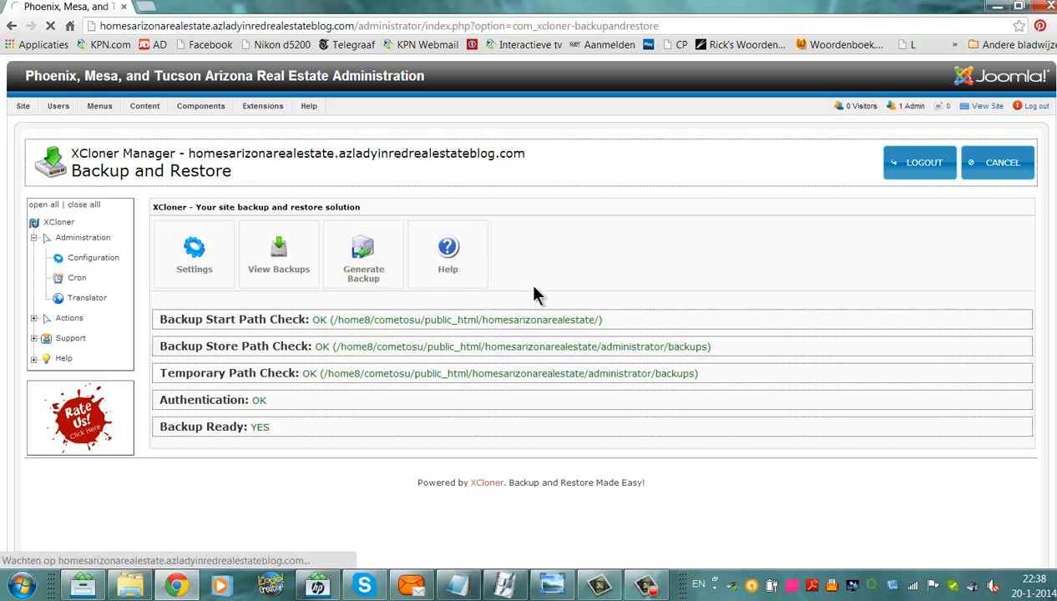
click(364, 254)
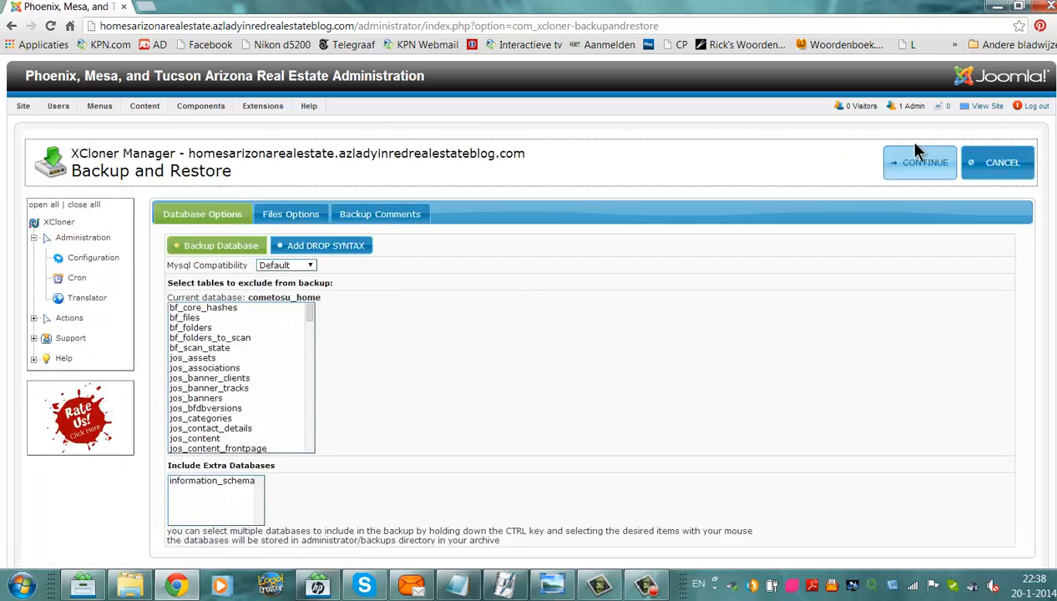
click(919, 162)
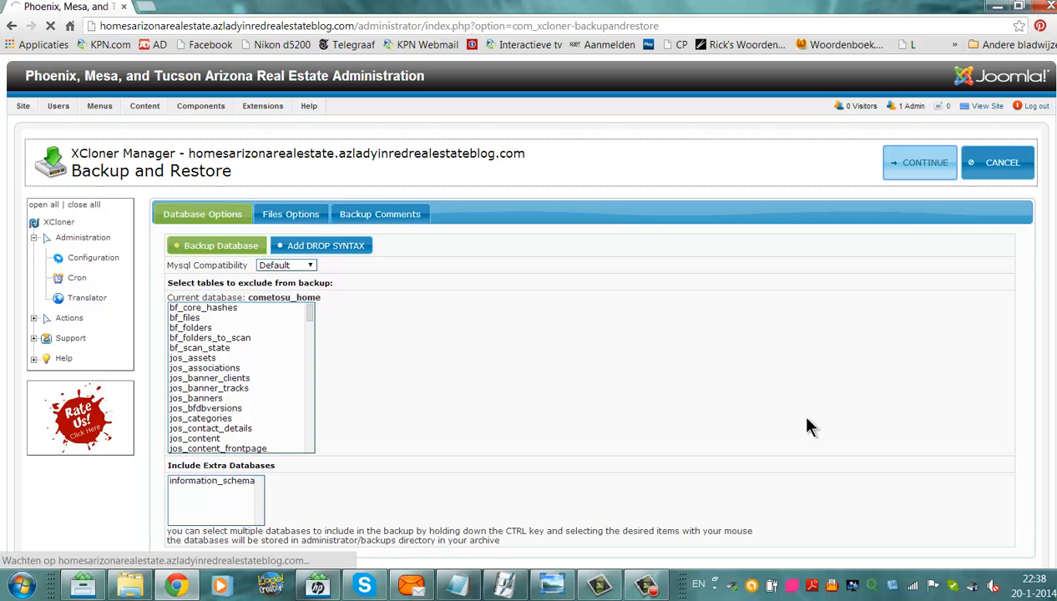
click(919, 162)
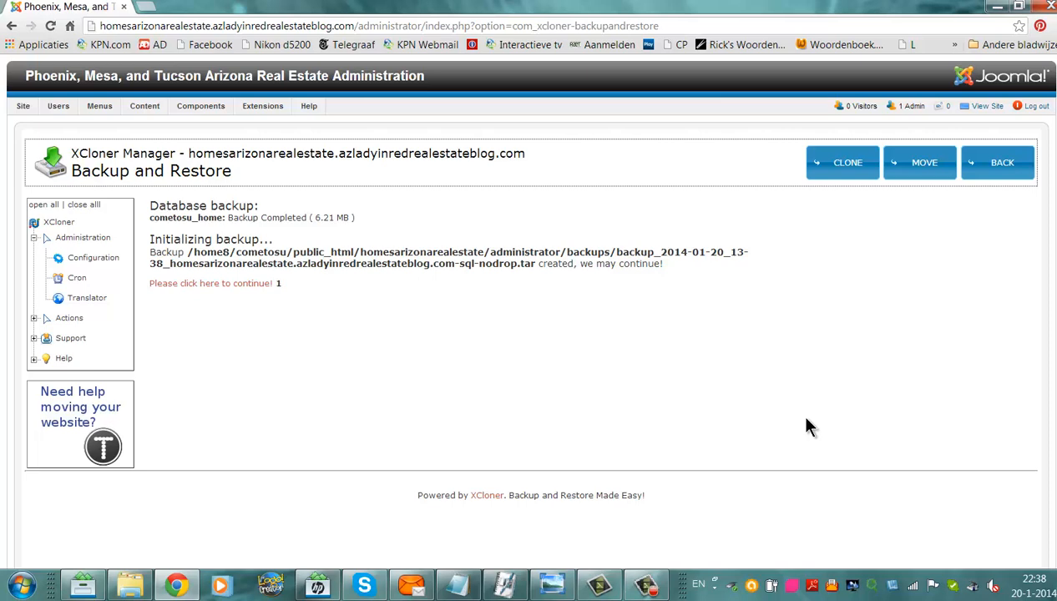
click(209, 284)
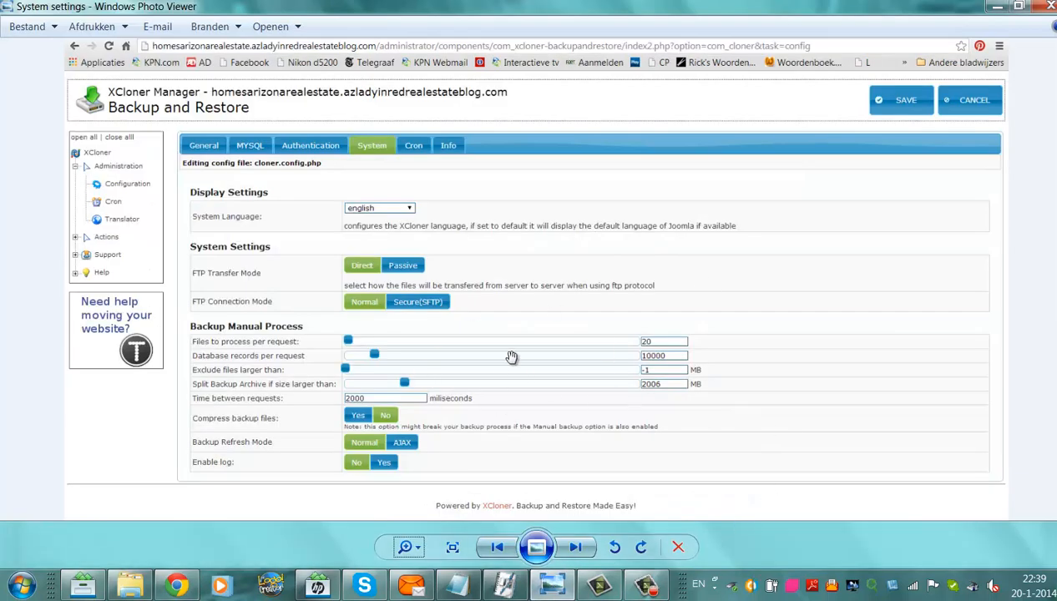
mouse_move(250, 341)
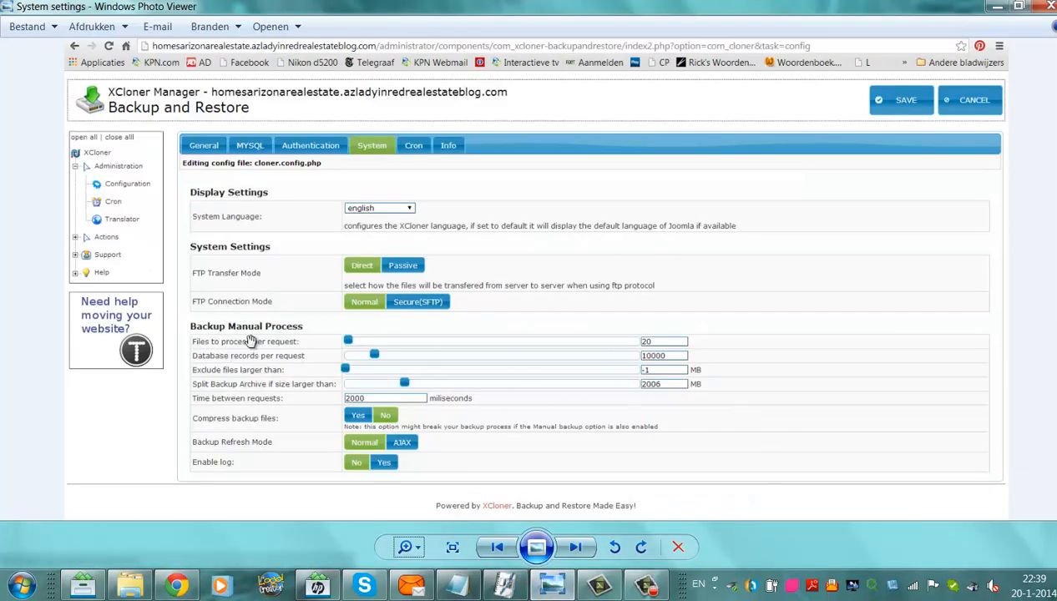
mouse_move(331, 326)
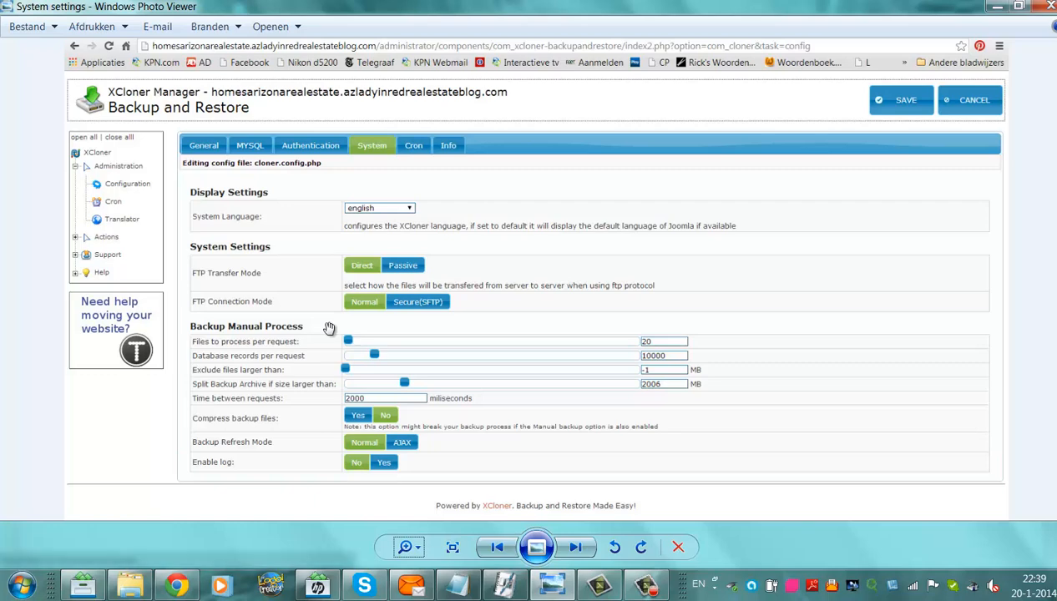
mouse_move(265, 345)
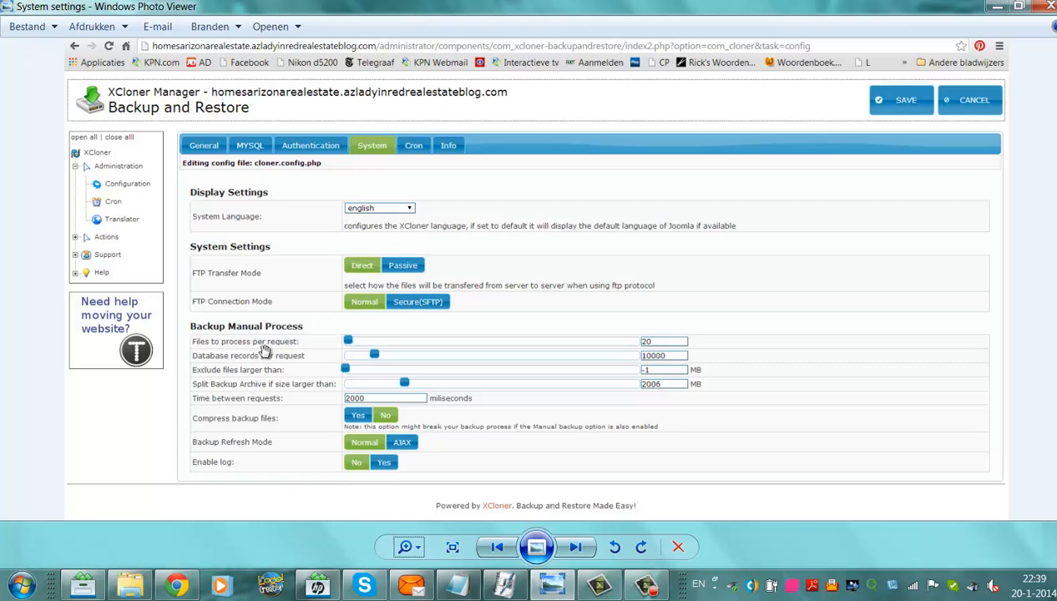
mouse_move(240, 369)
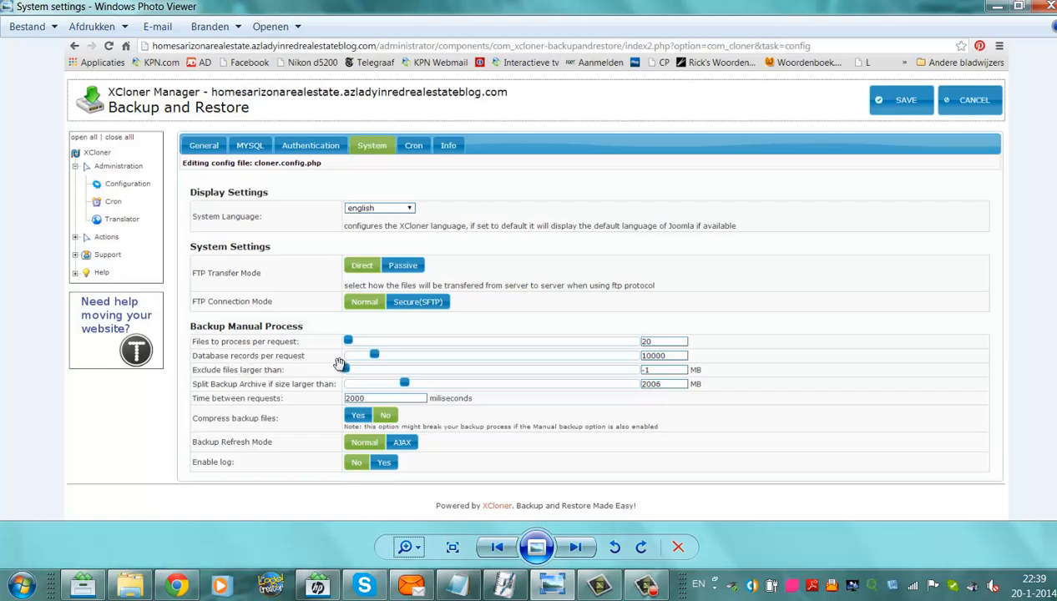
mouse_move(238, 387)
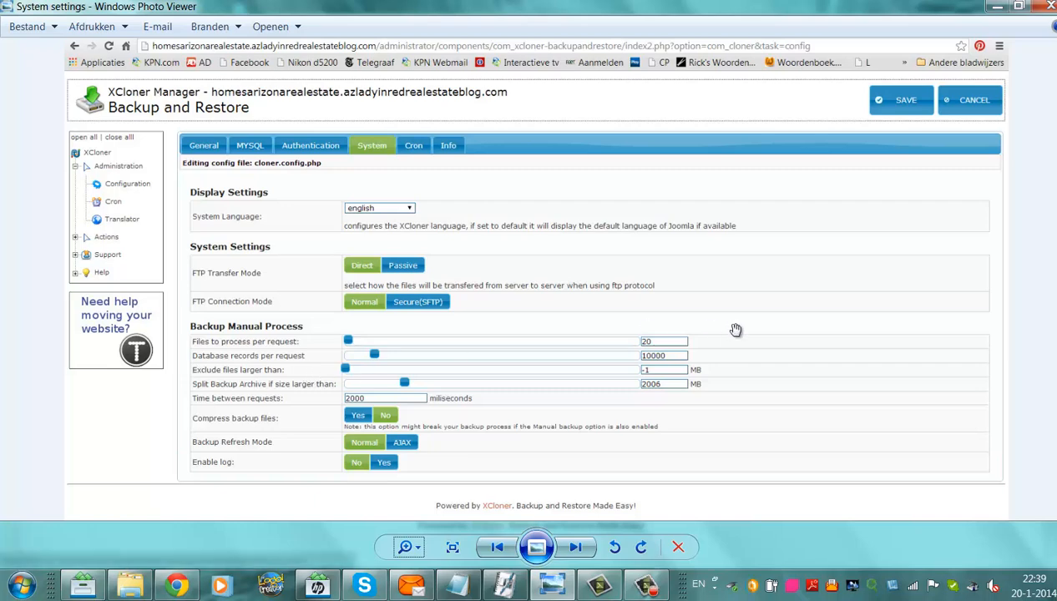
mouse_move(282, 395)
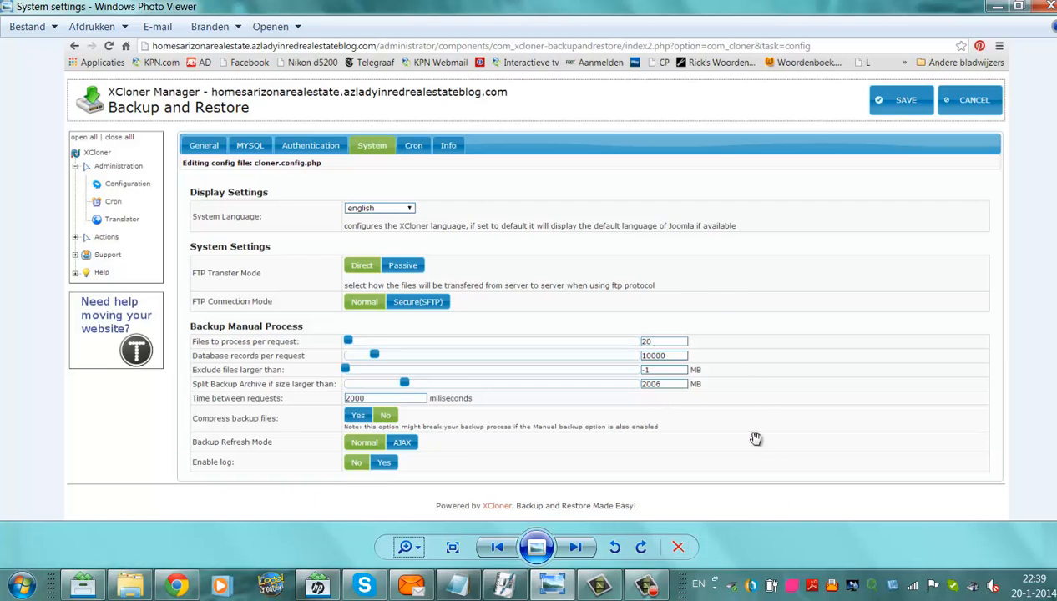
mouse_move(752, 434)
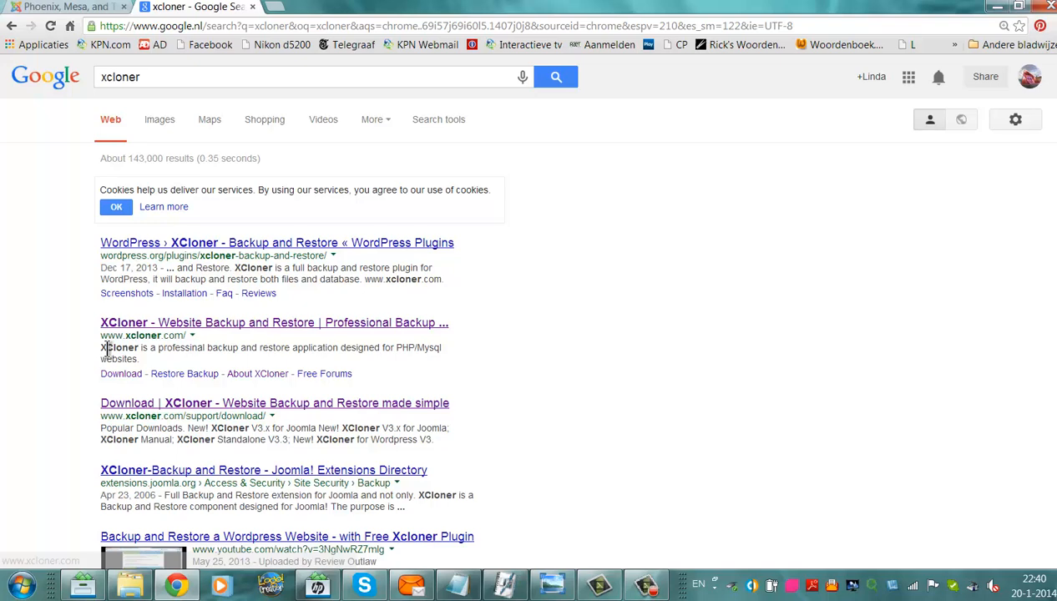
mouse_move(227, 321)
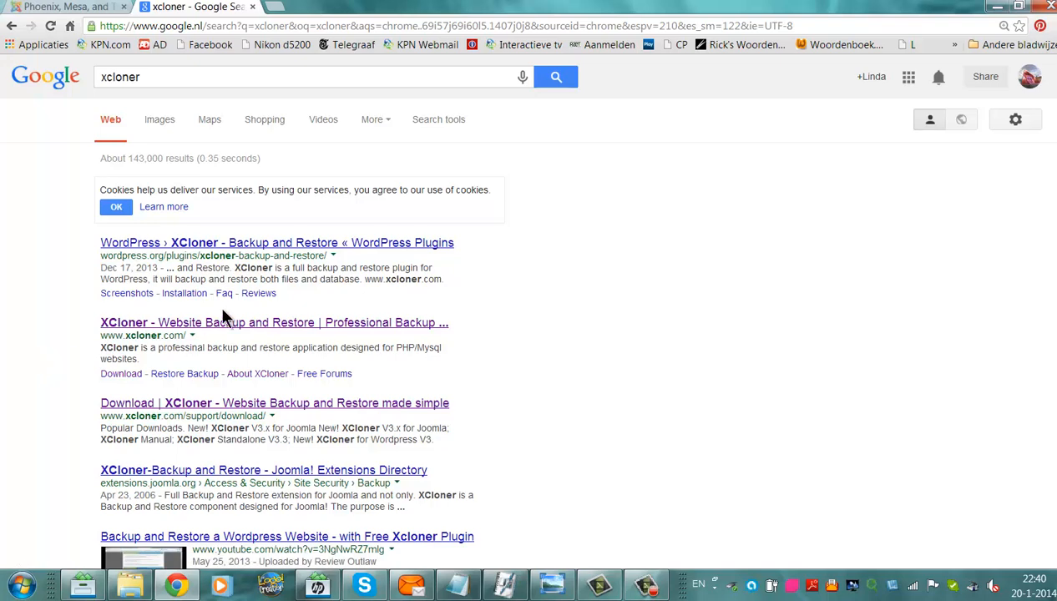
click(274, 322)
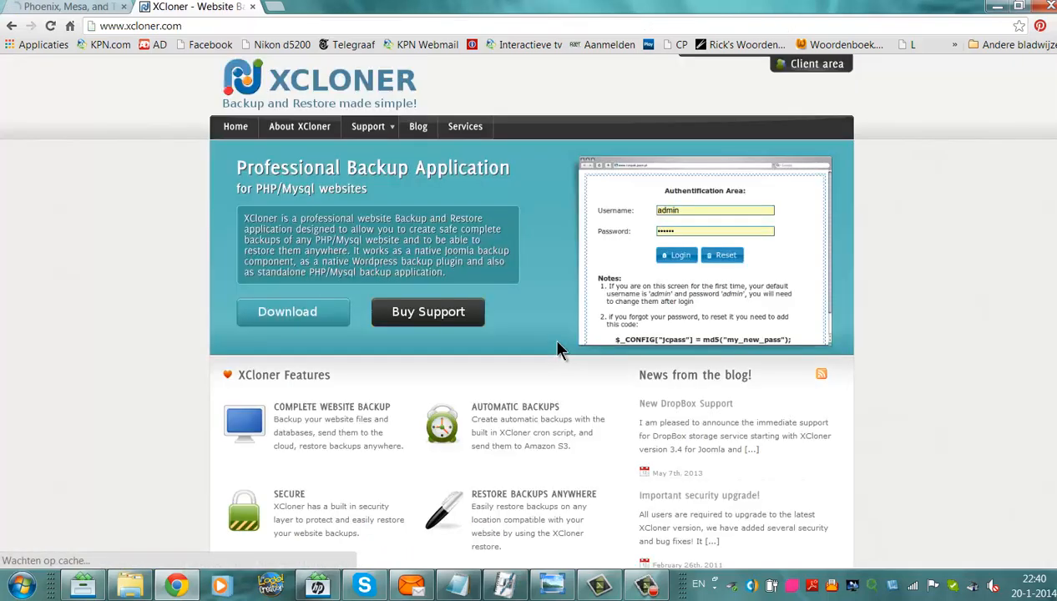
scroll(down, 3)
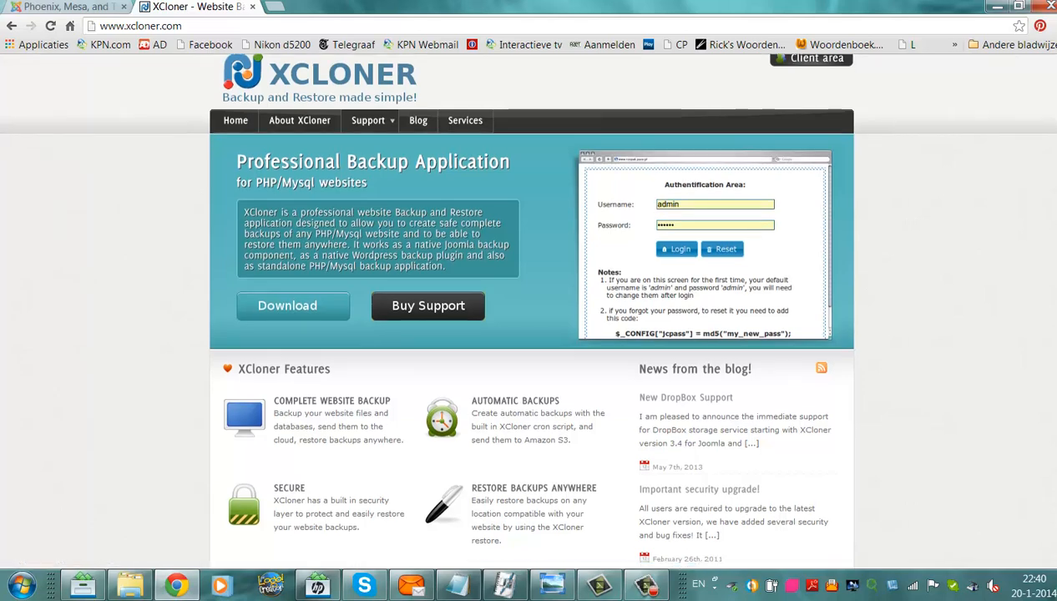
scroll(down, 3)
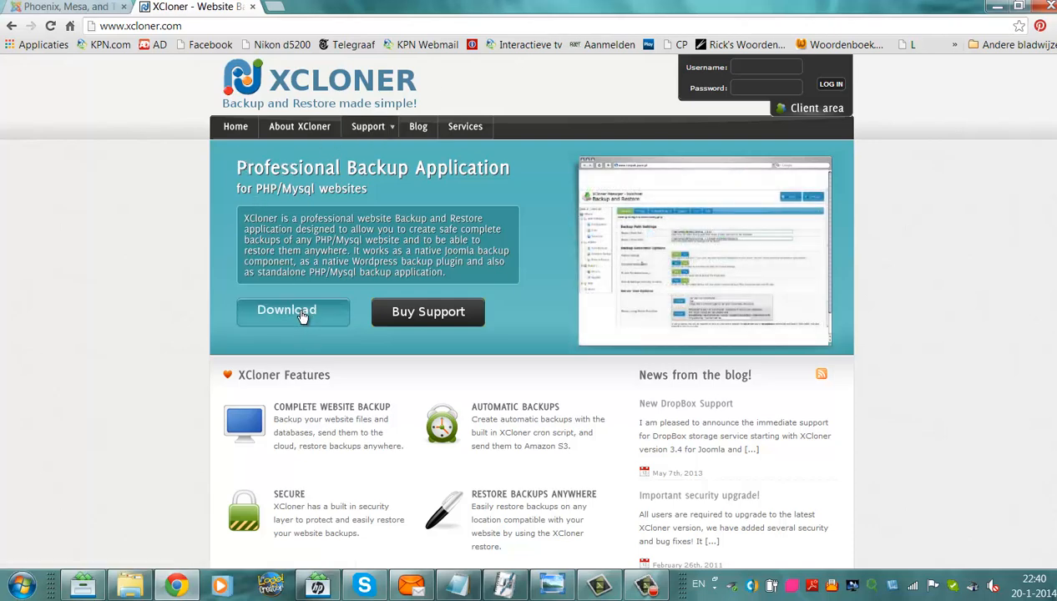
Show the Download page listing XCloner for Joomla, WordPress, standalone and the manual.
click(287, 313)
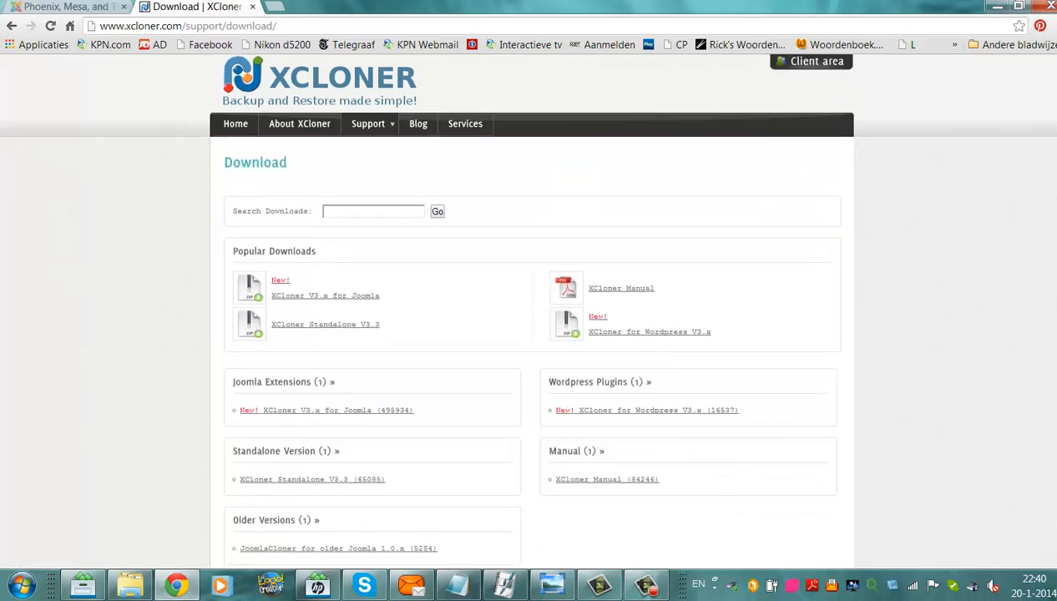
scroll(down, 3)
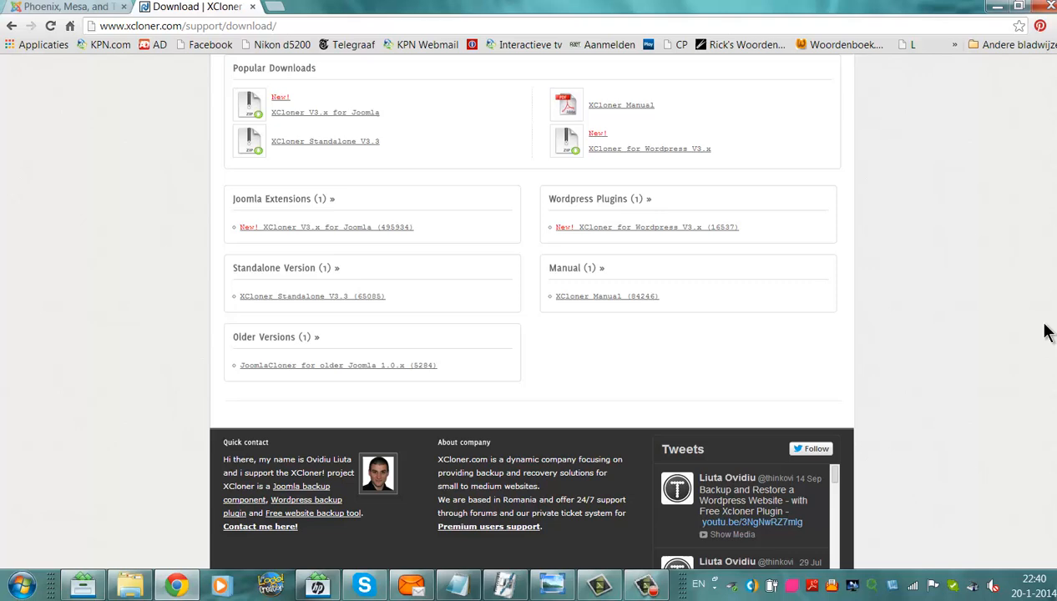
scroll(up, 3)
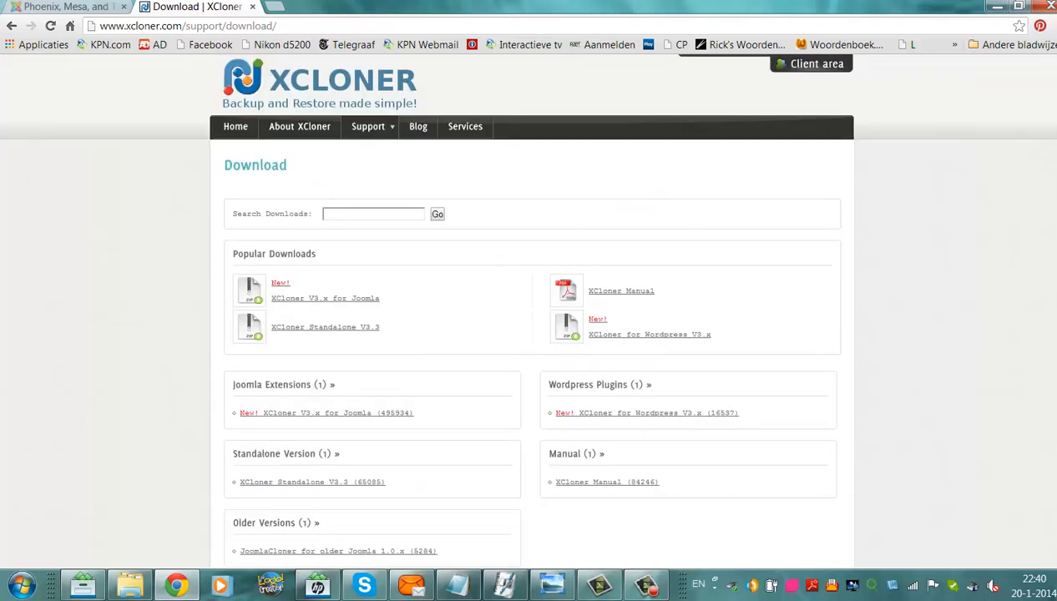
mouse_move(384, 377)
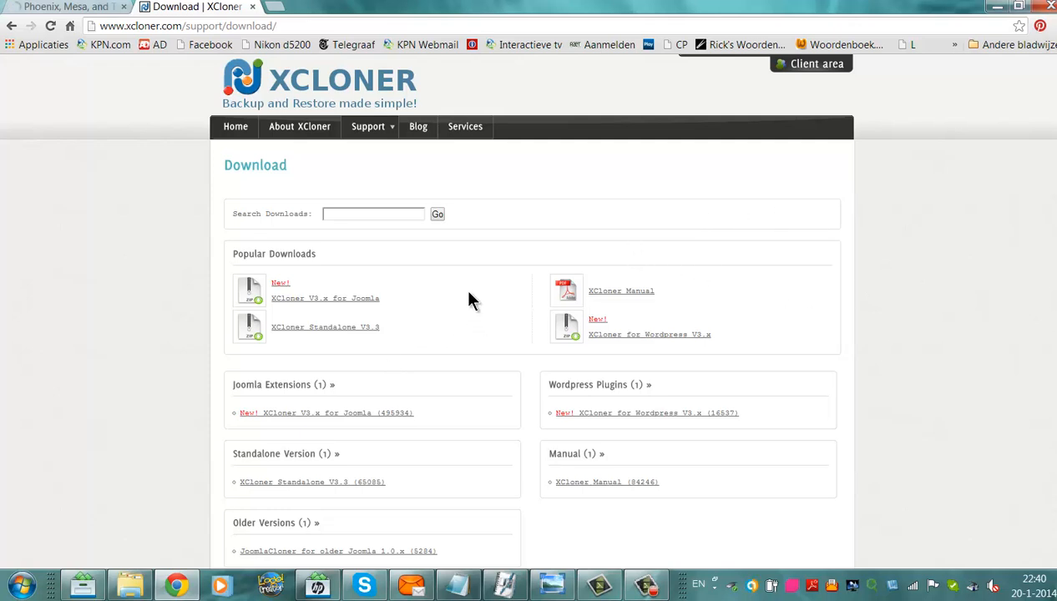
mouse_move(464, 281)
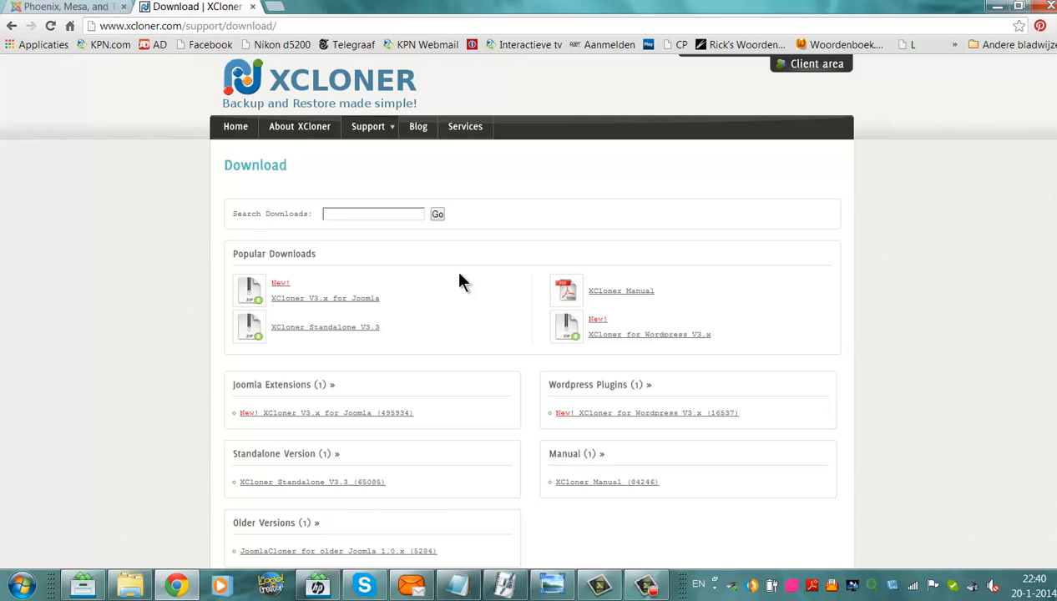
mouse_move(441, 309)
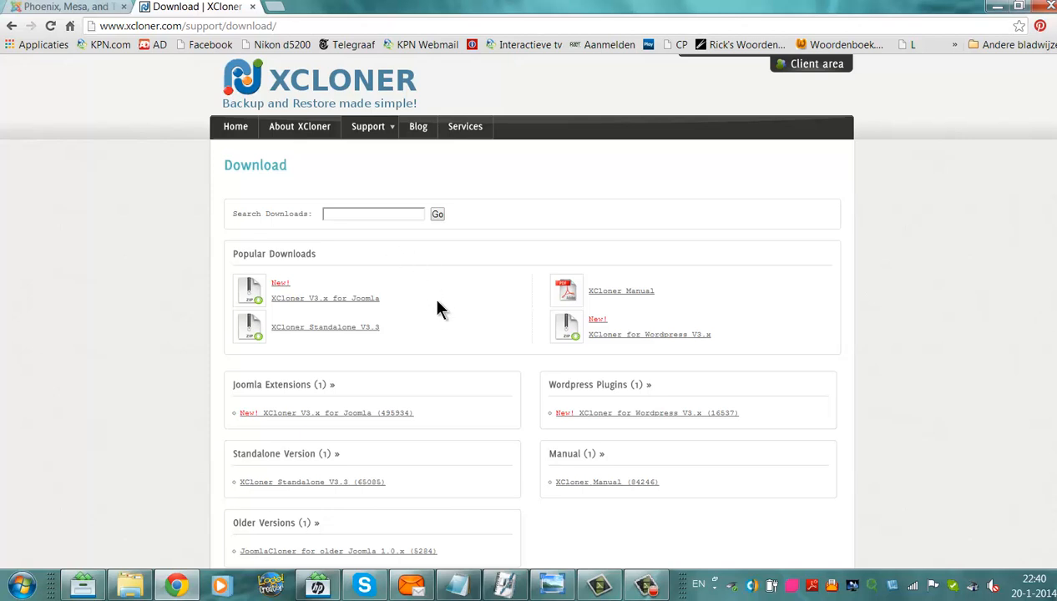
mouse_move(434, 304)
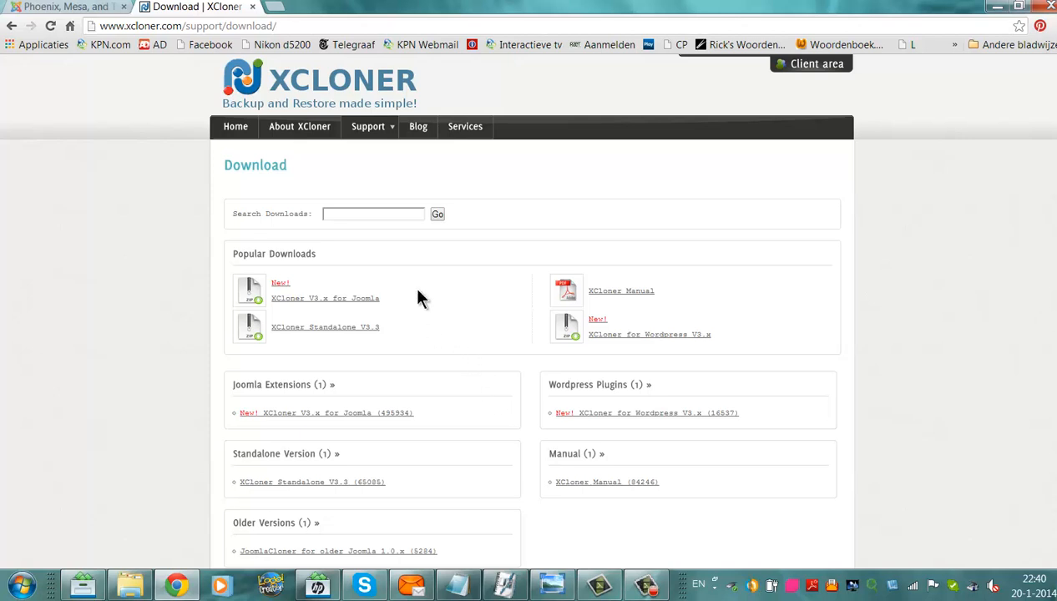
mouse_move(478, 336)
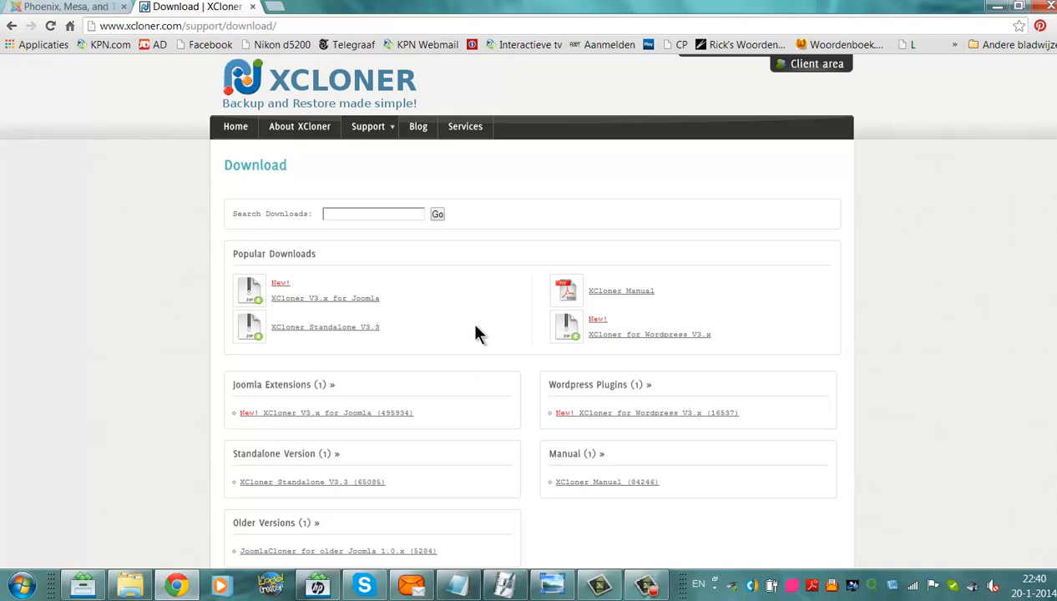